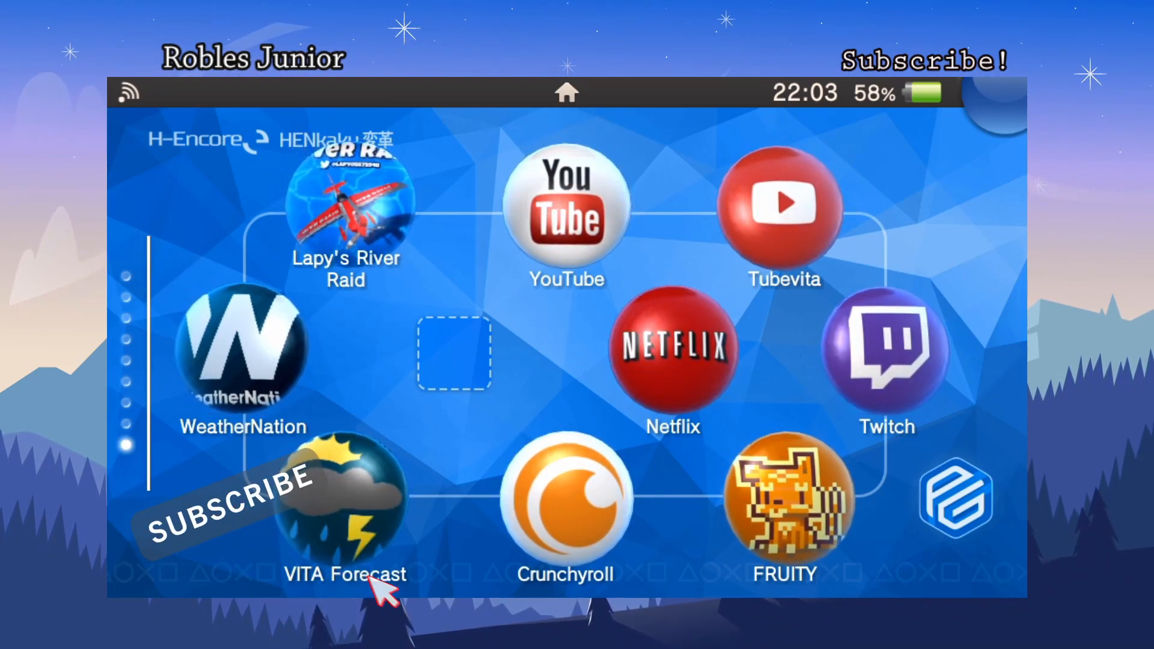
Open the official YouTube app's LiveArea page from the home screen
click(564, 214)
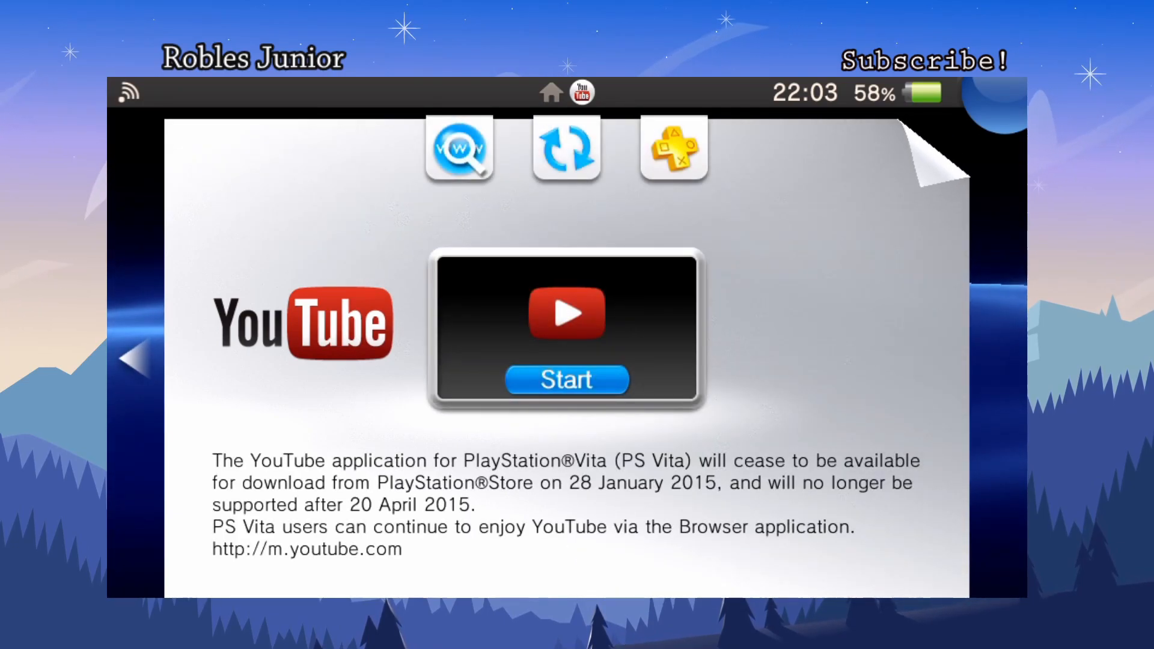
click(565, 380)
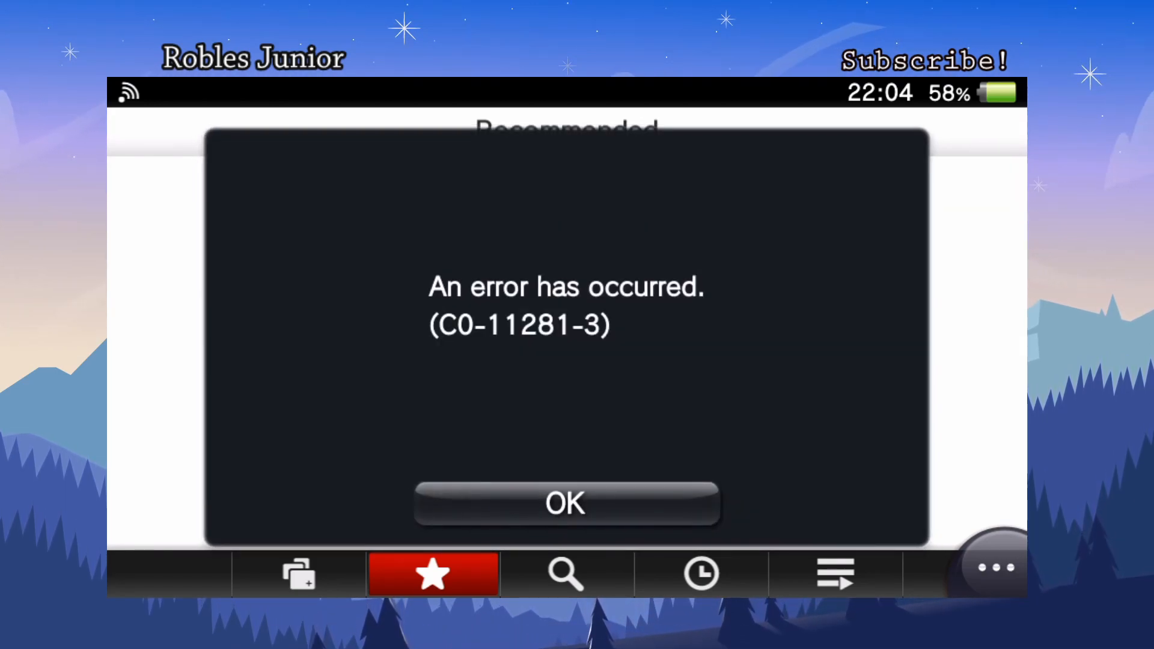
click(565, 503)
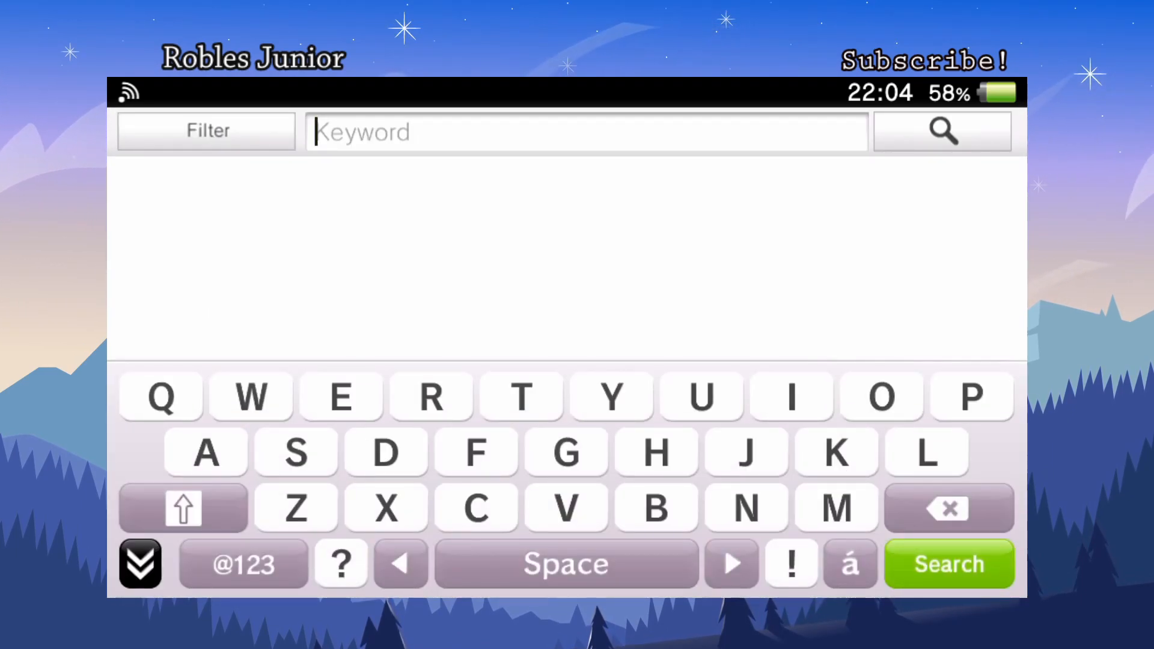
click(139, 563)
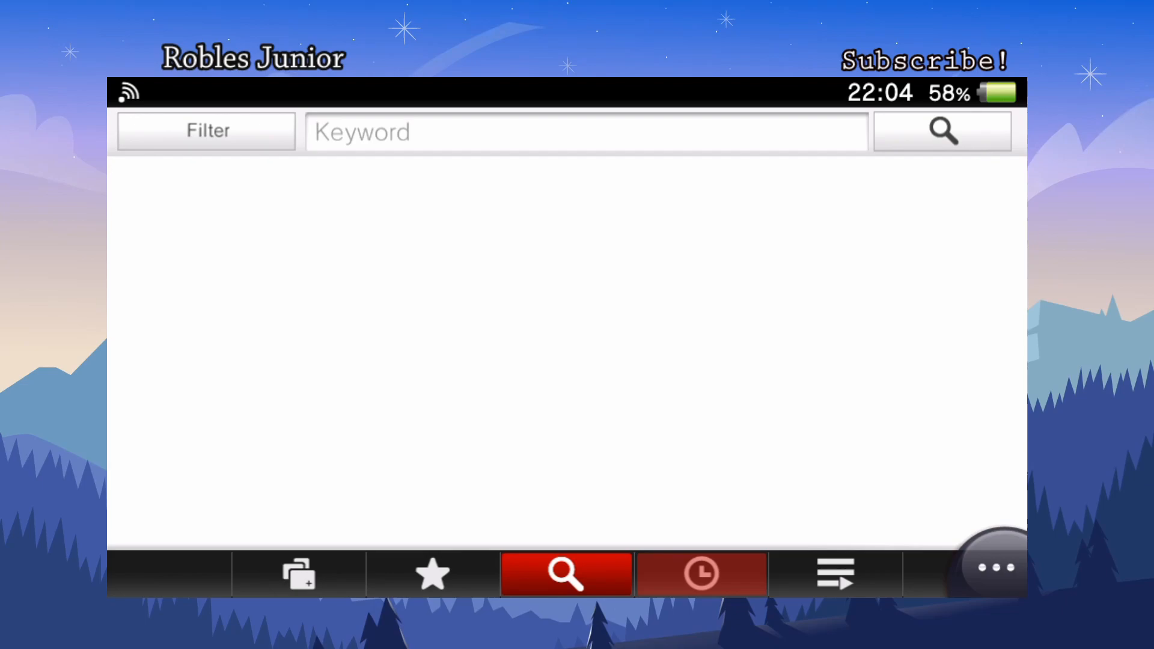
click(834, 574)
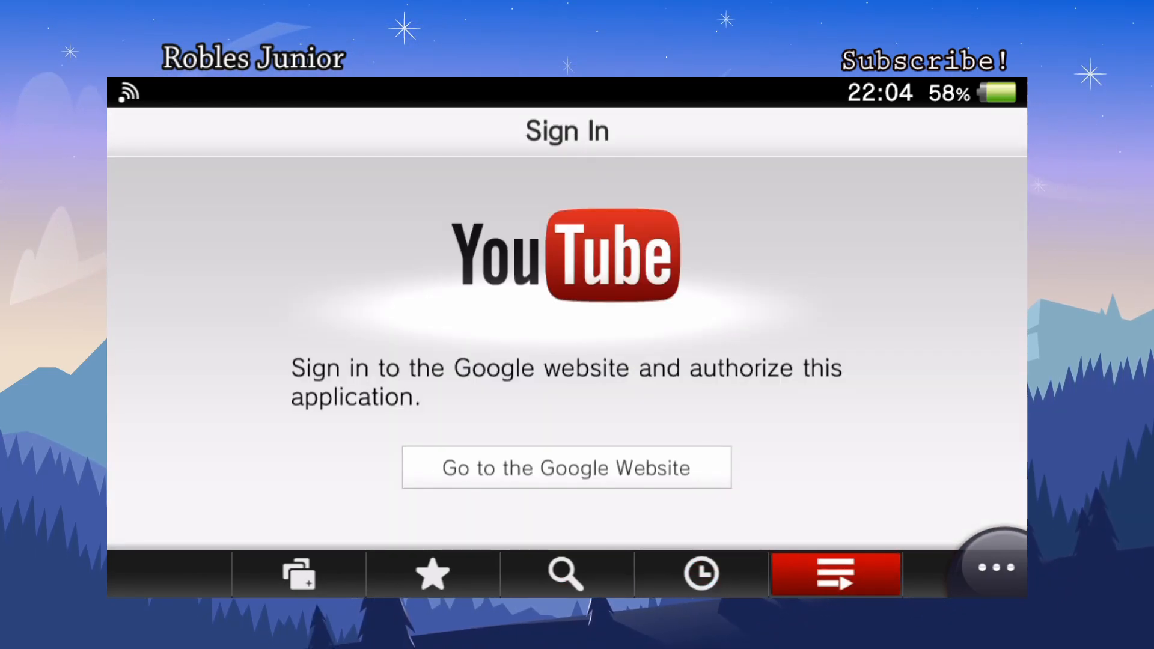
click(566, 574)
text(Robles junio)
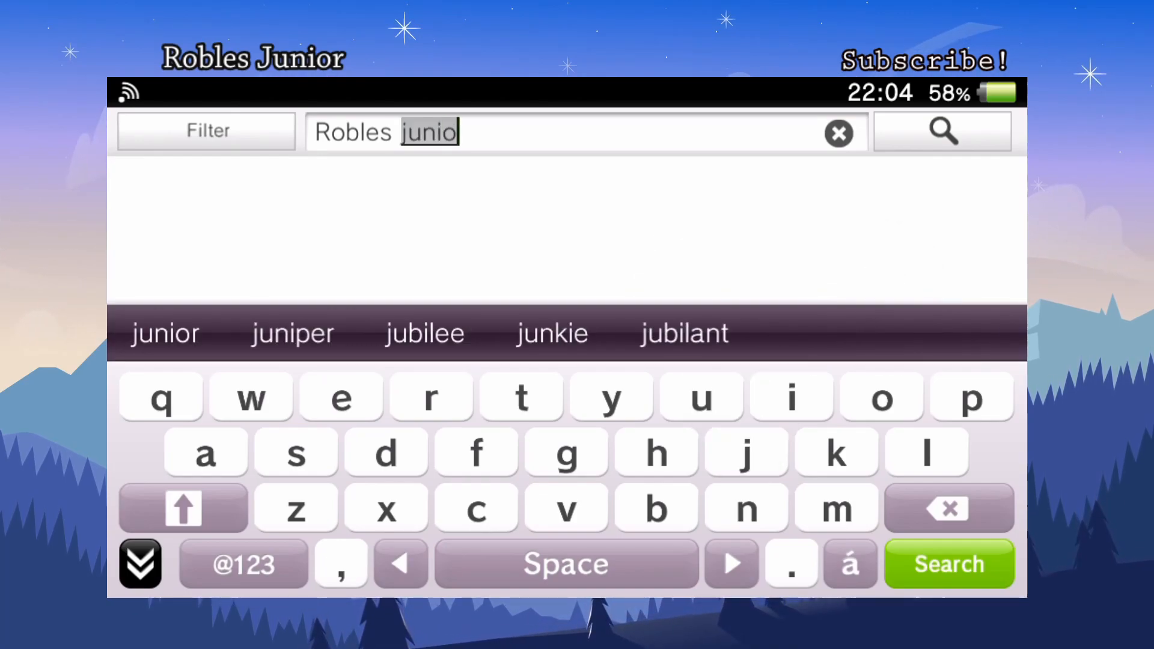
click(164, 333)
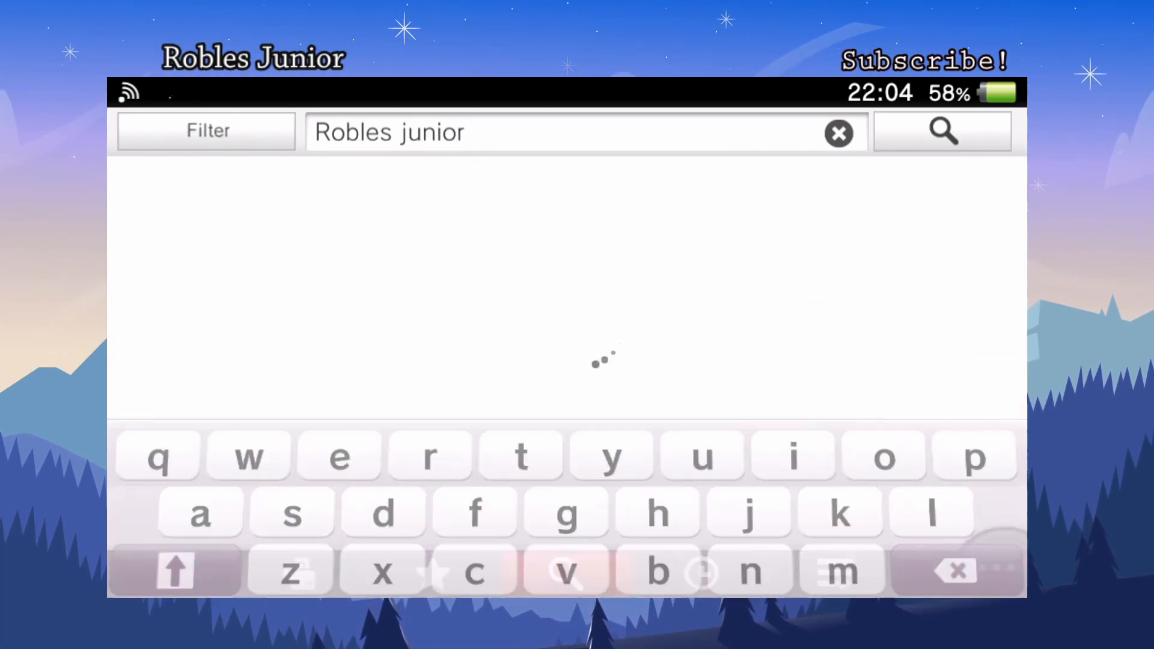
click(942, 132)
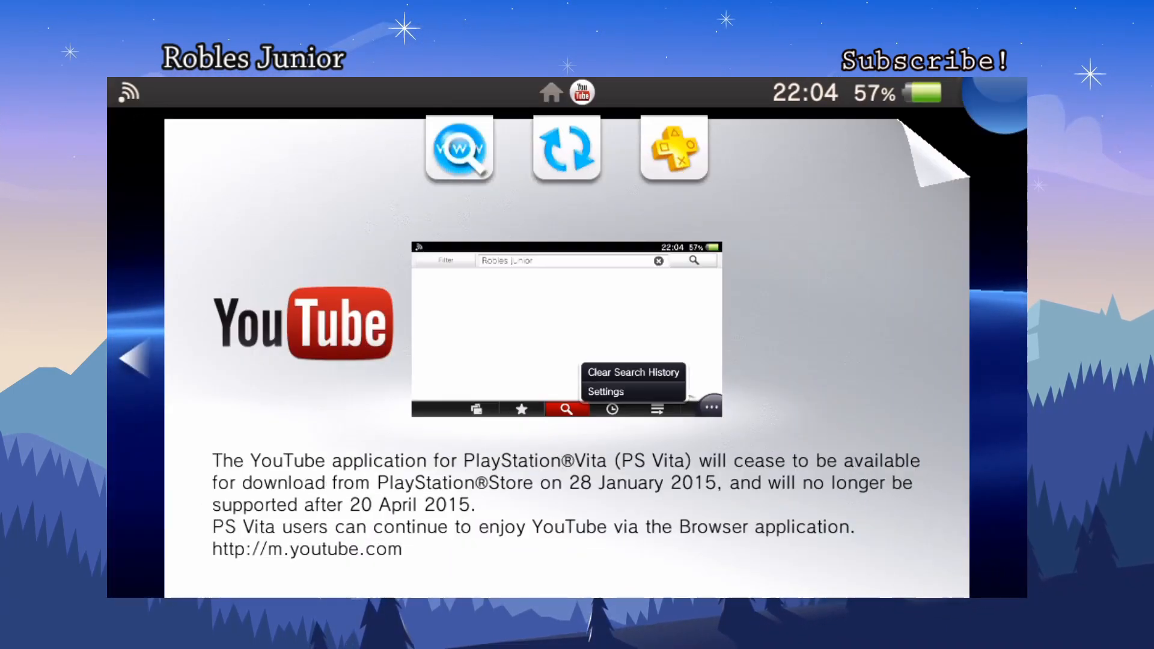
Return home, start TubeVita and load the YouTube mobile home feed
click(566, 93)
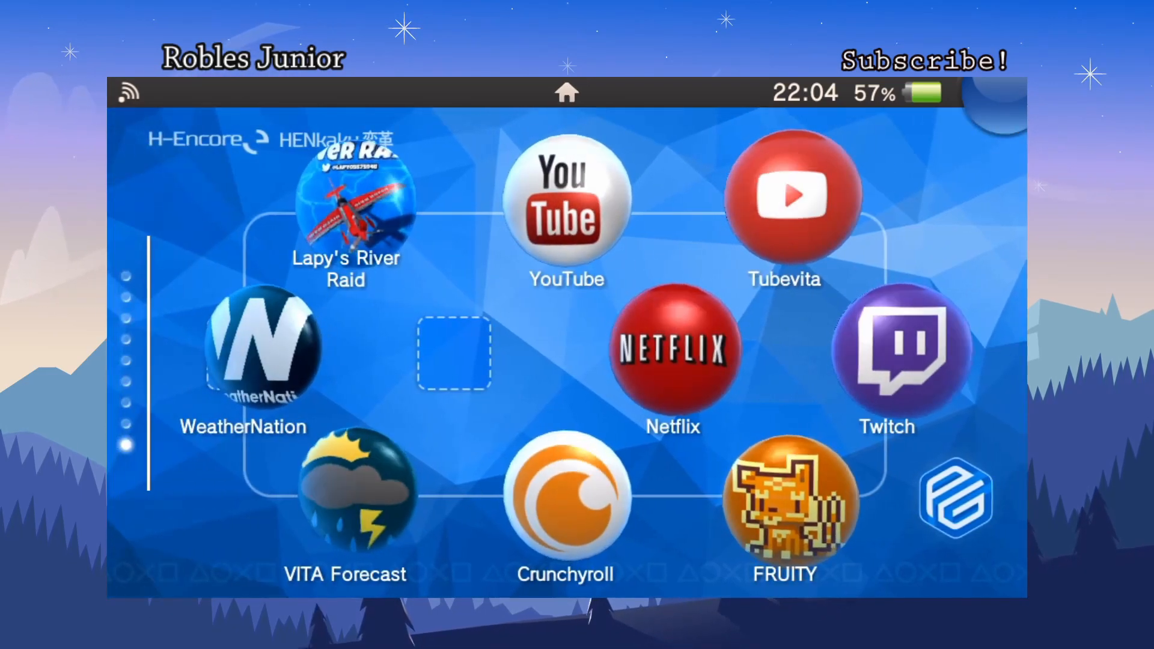
click(782, 214)
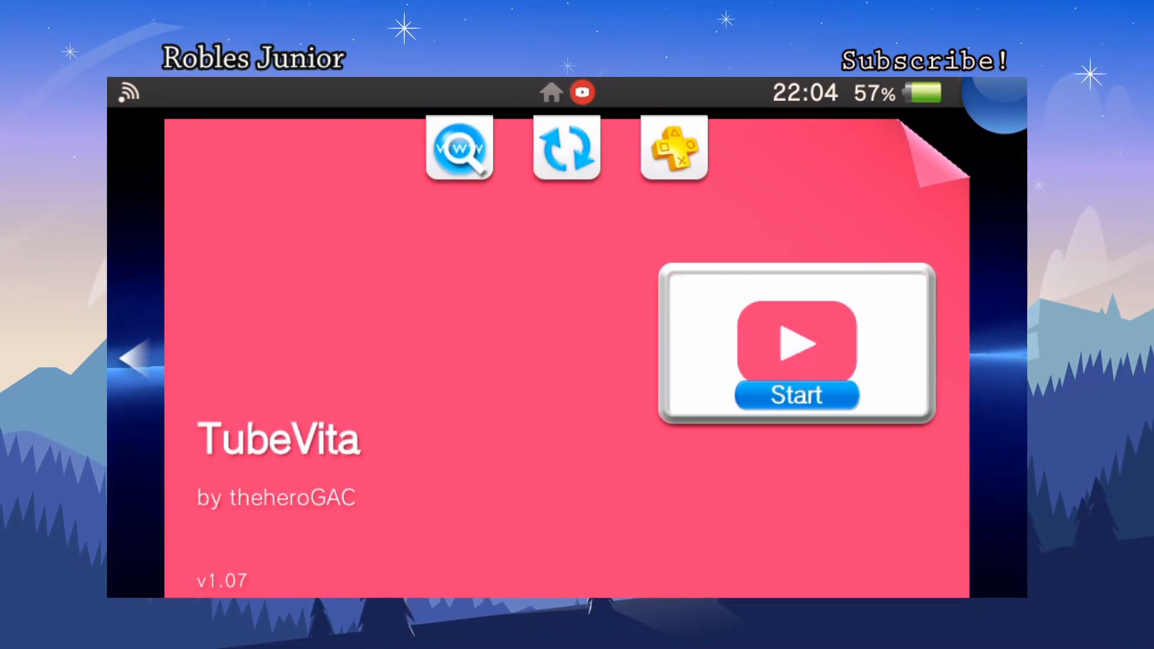
click(795, 394)
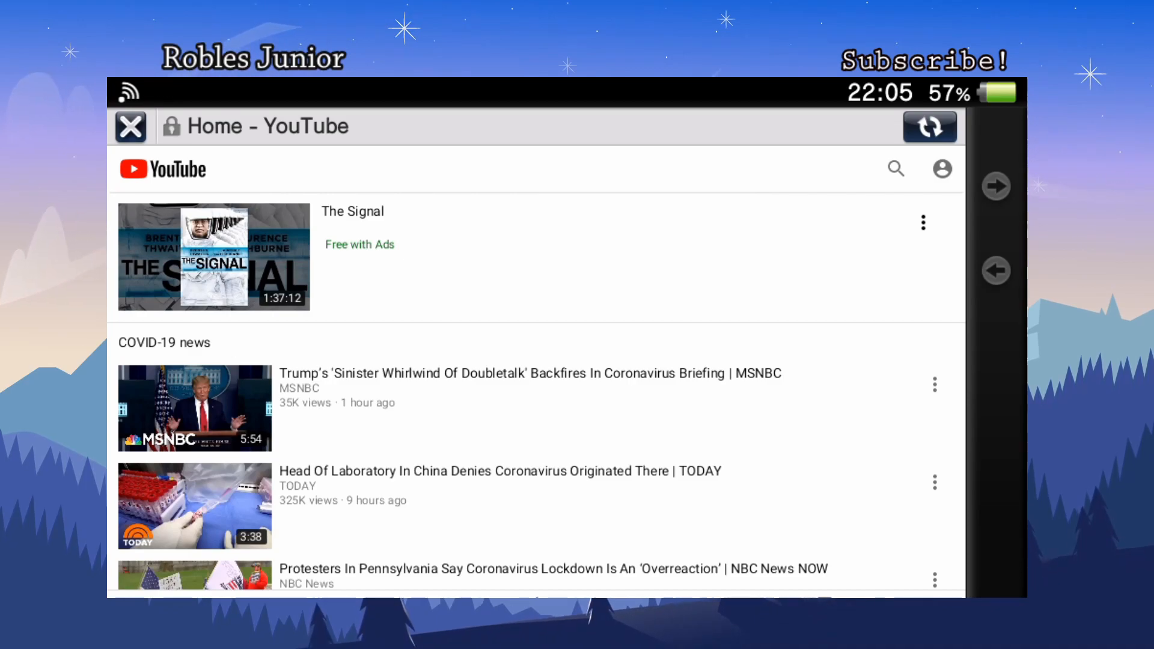
scroll(down, 3)
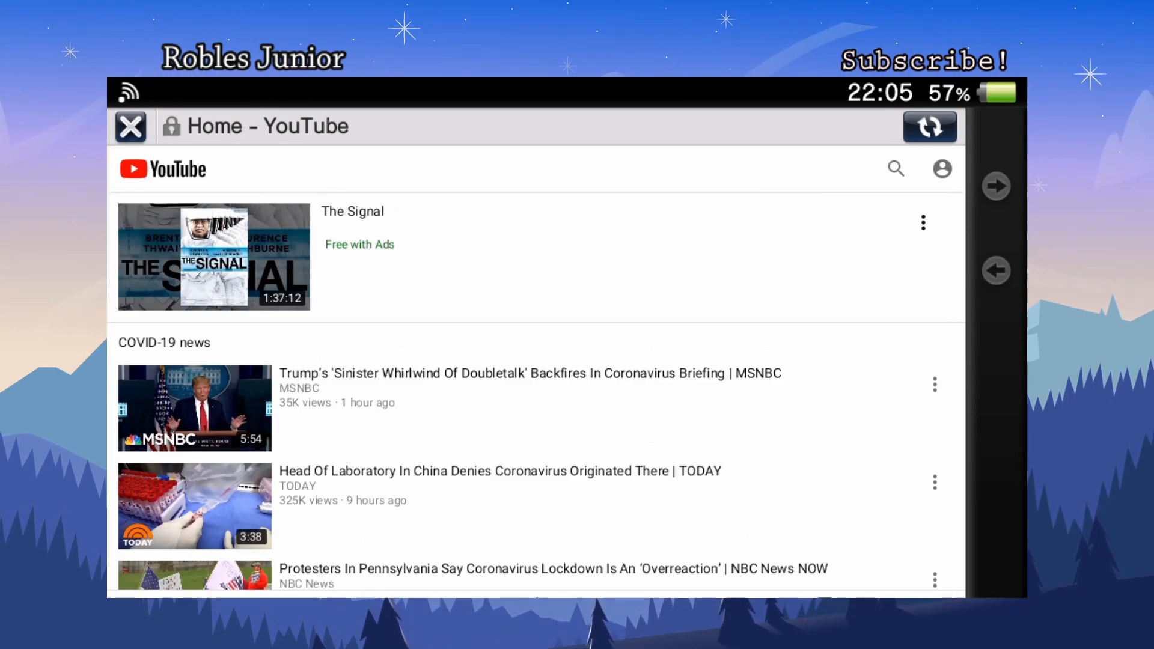
Search YouTube for 'psp' from the TubeVita search box
click(894, 168)
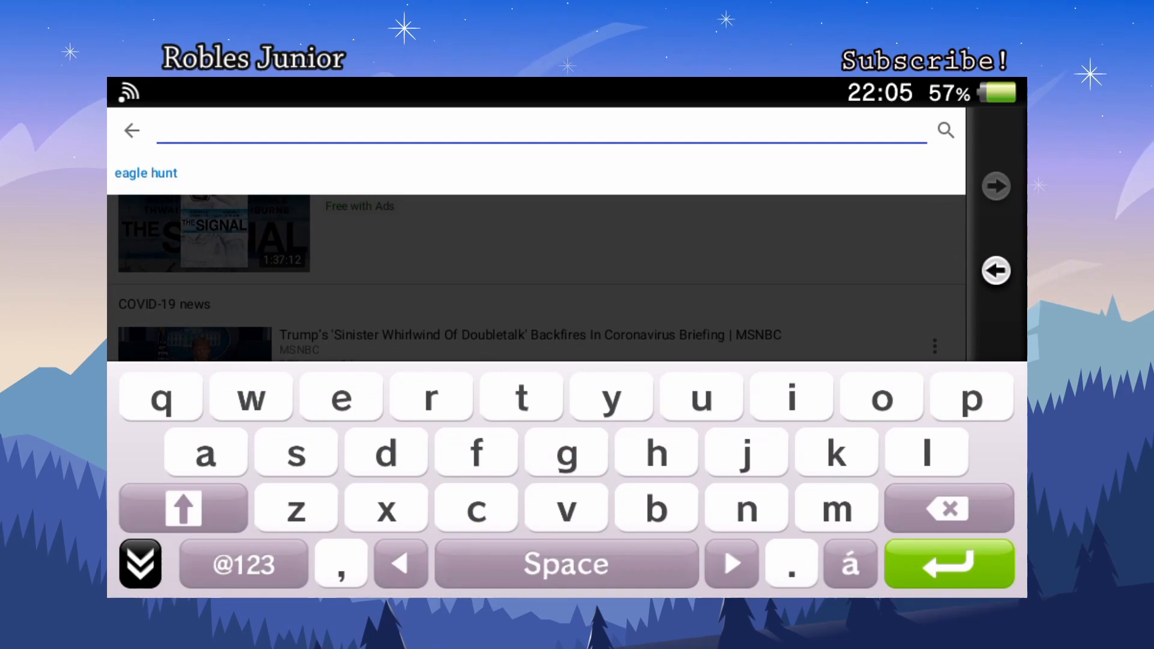
text(psp)
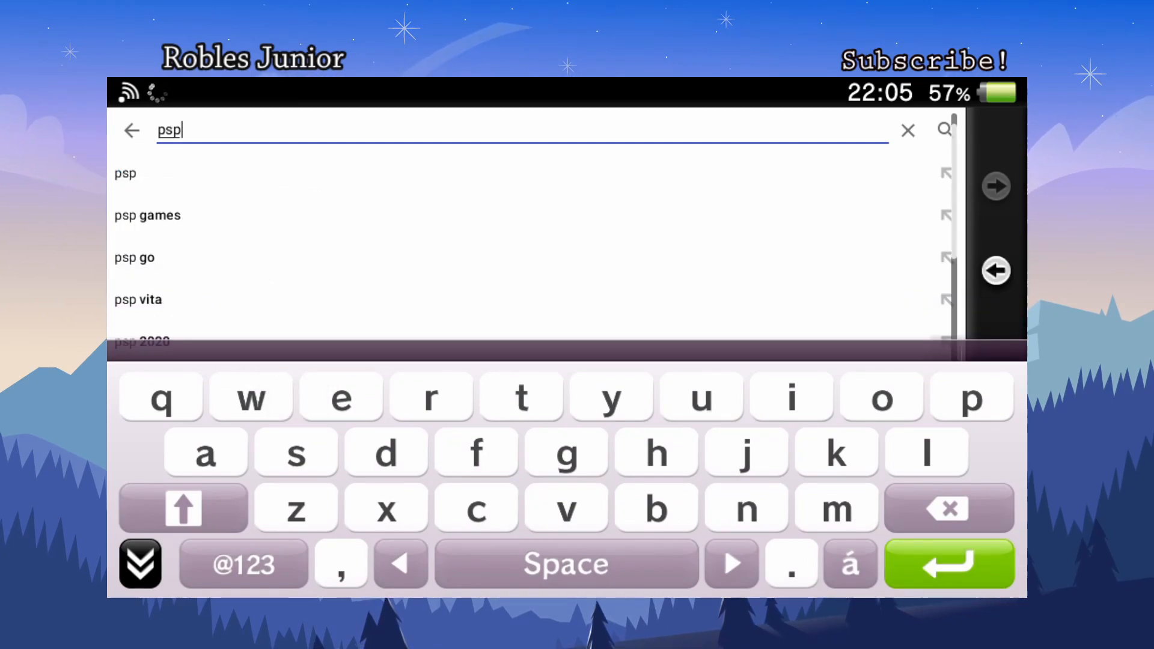
click(947, 564)
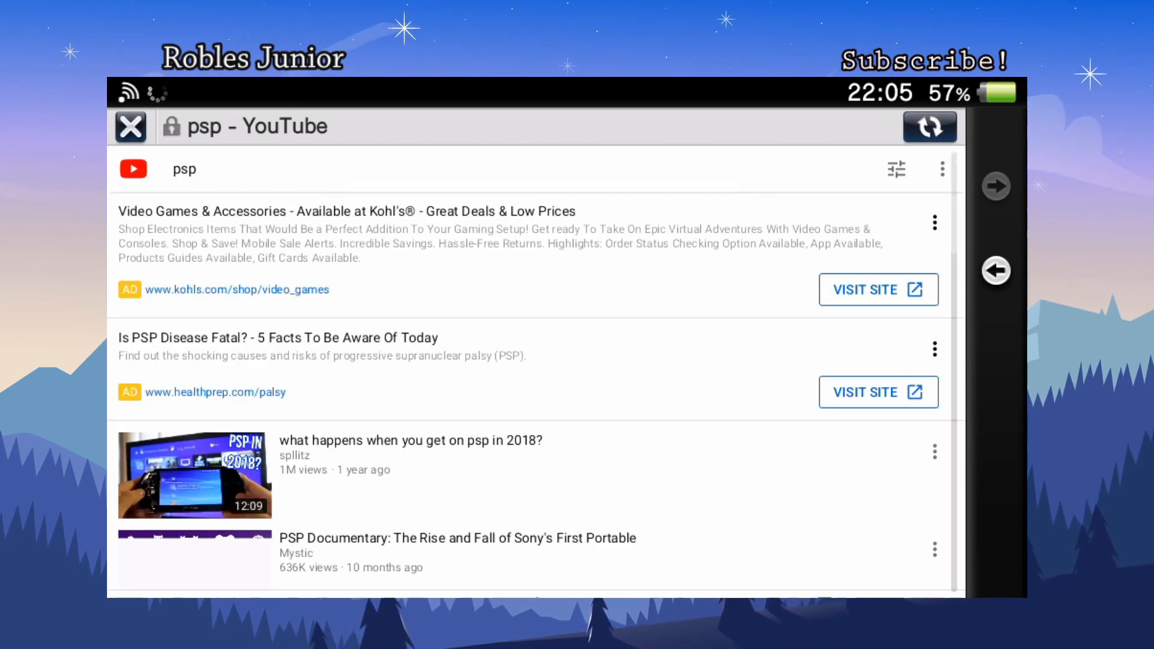
Browse further down the list of PSP videos
scroll(down, 3)
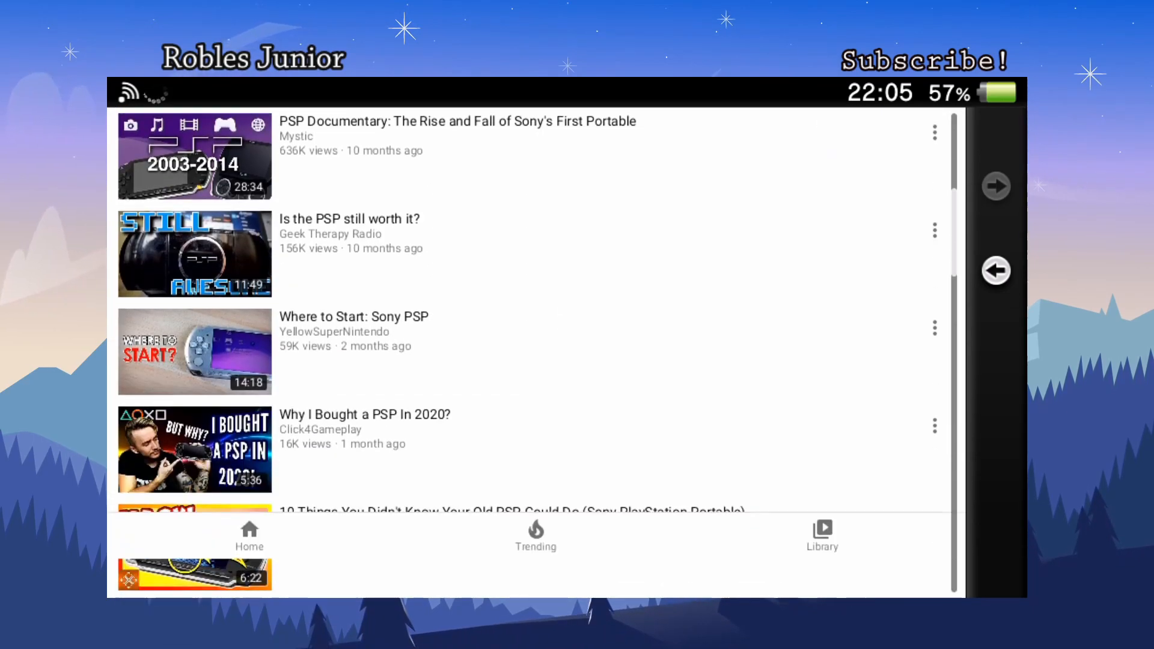
scroll(down, 3)
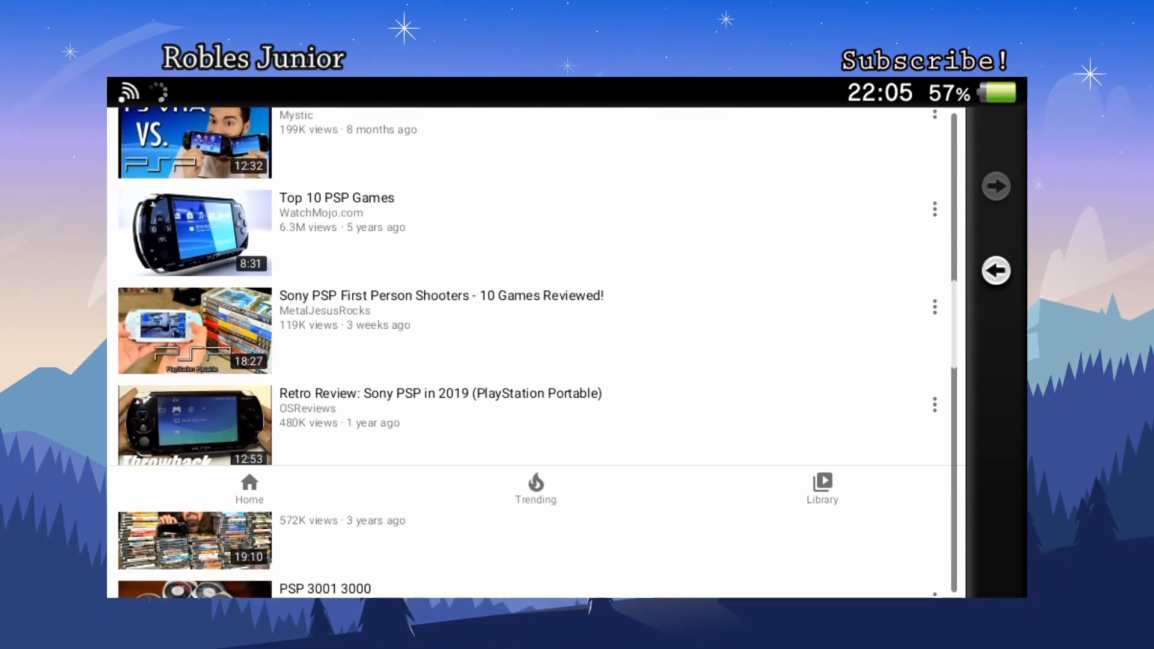
scroll(down, 3)
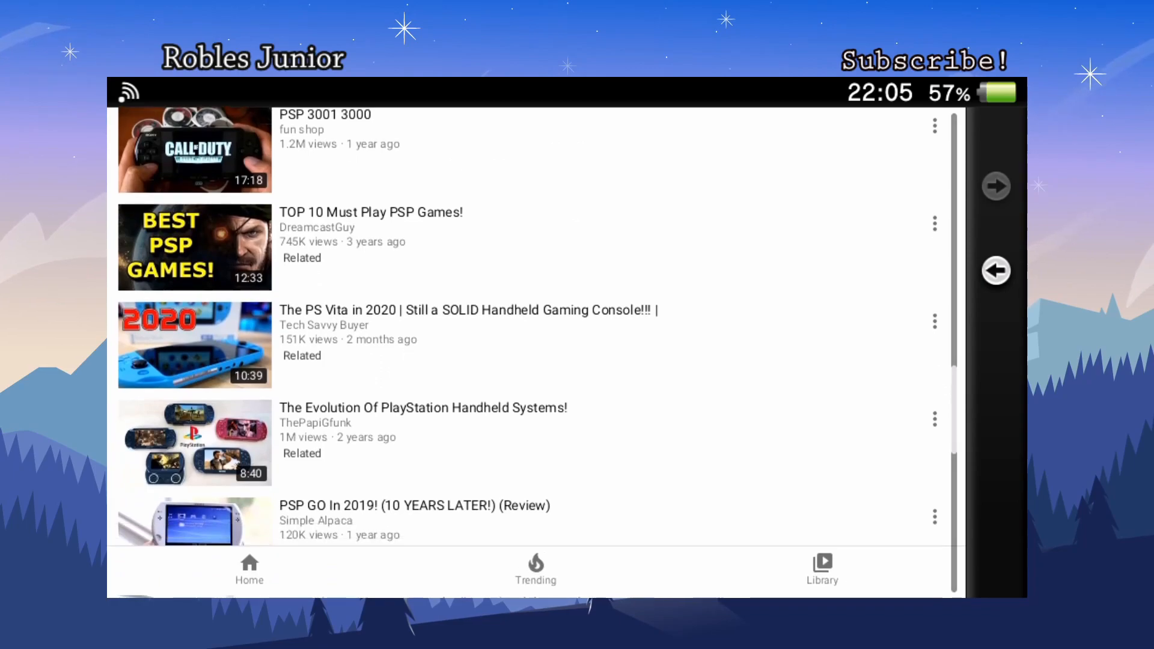
scroll(down, 3)
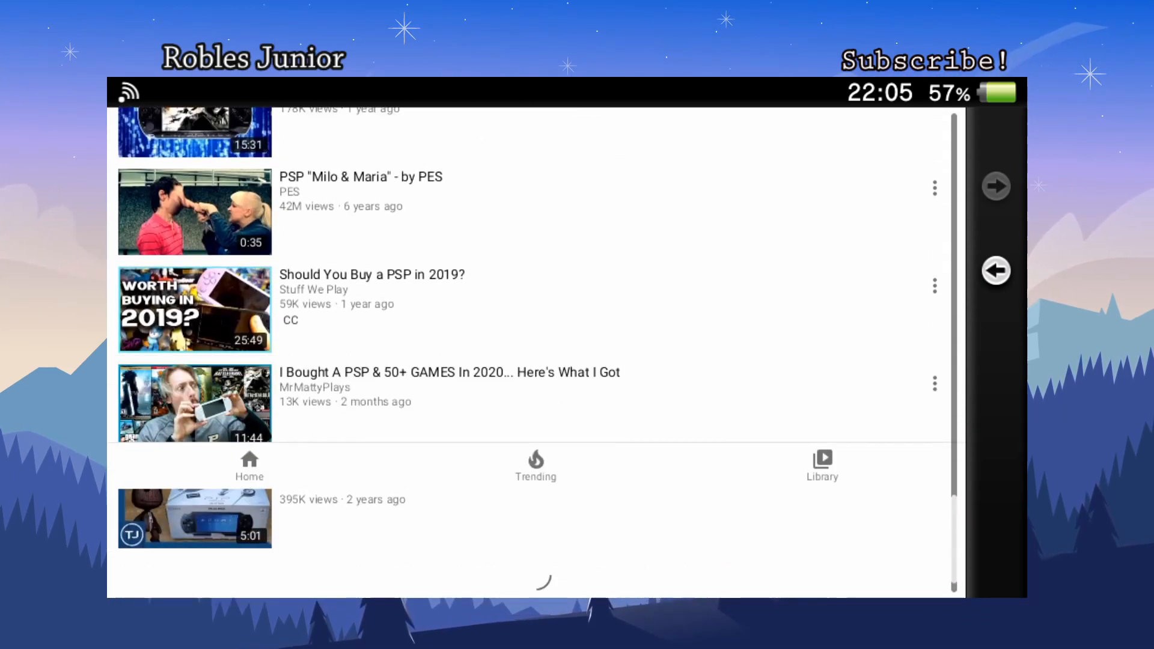
scroll(down, 3)
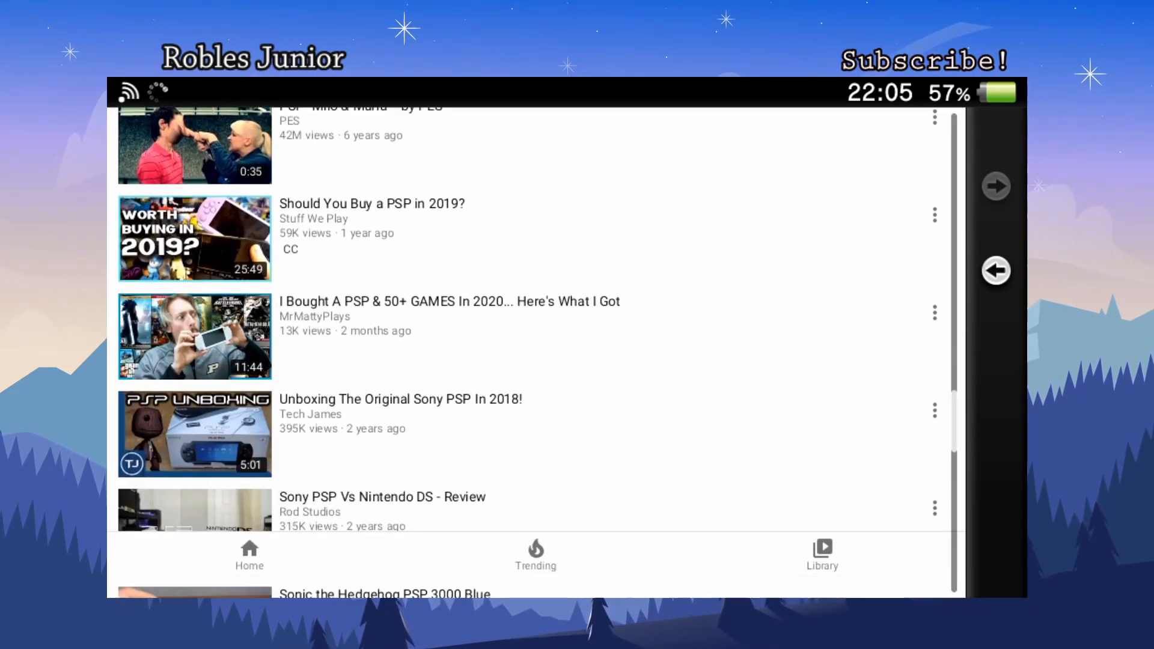
scroll(down, 3)
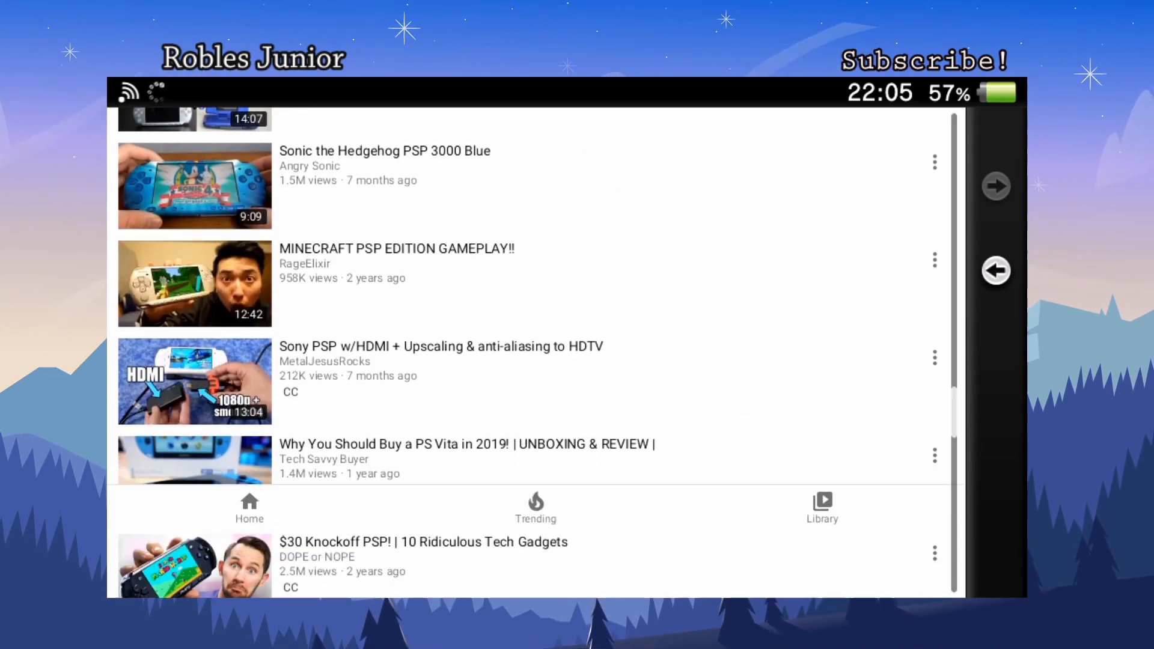
scroll(down, 3)
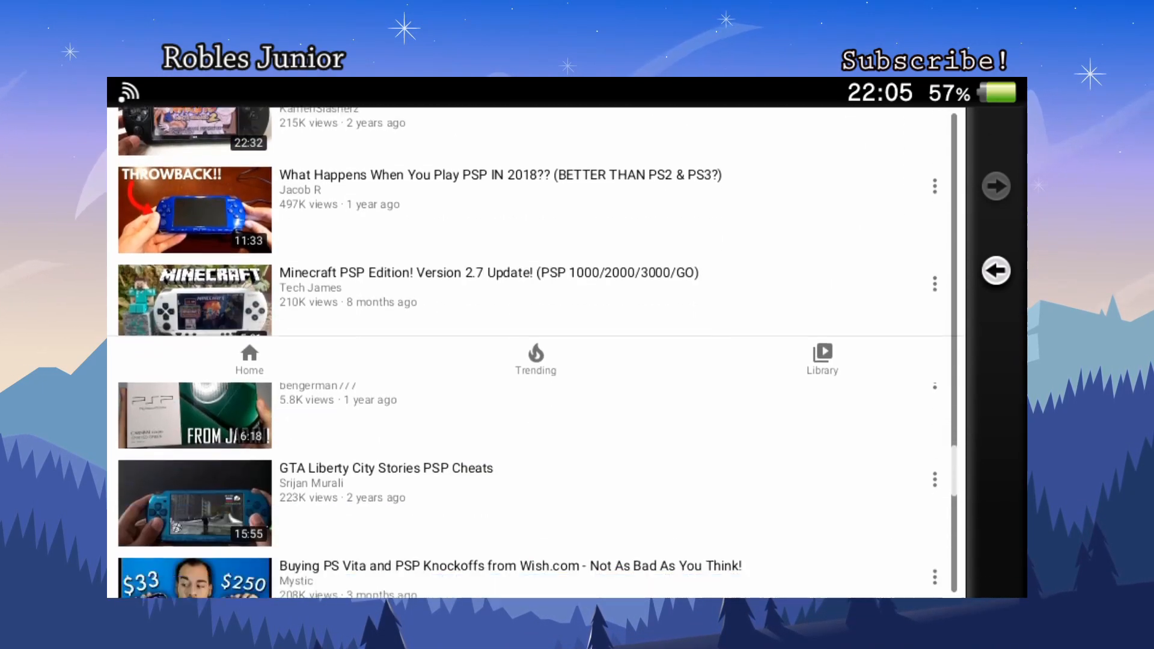
scroll(down, 3)
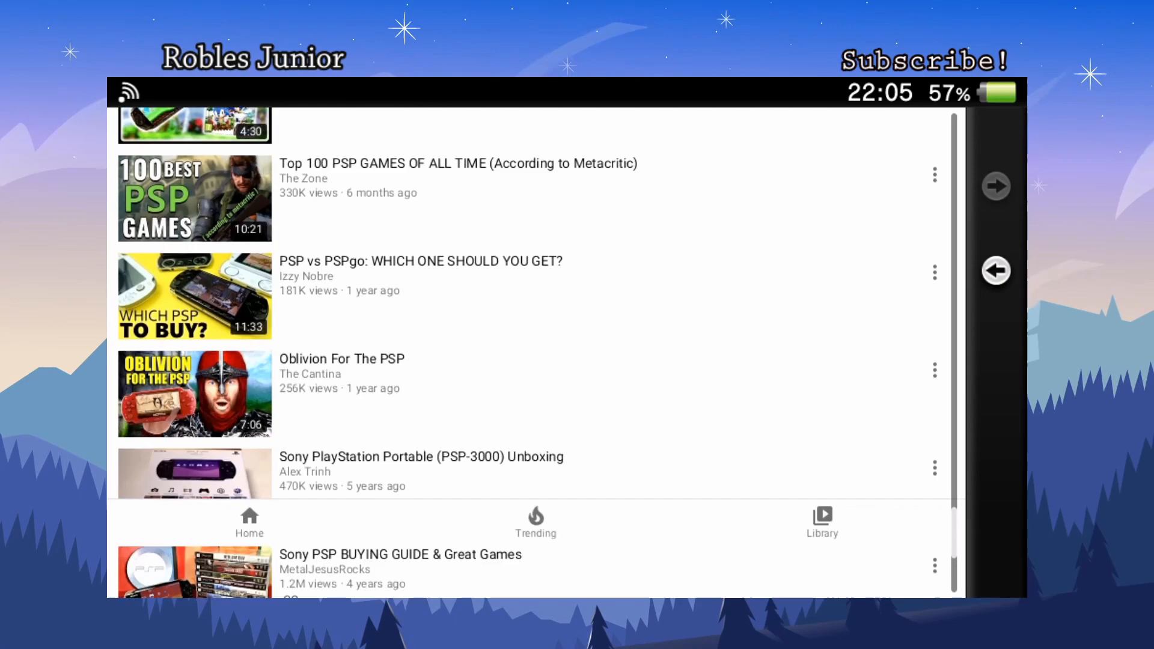
scroll(down, 3)
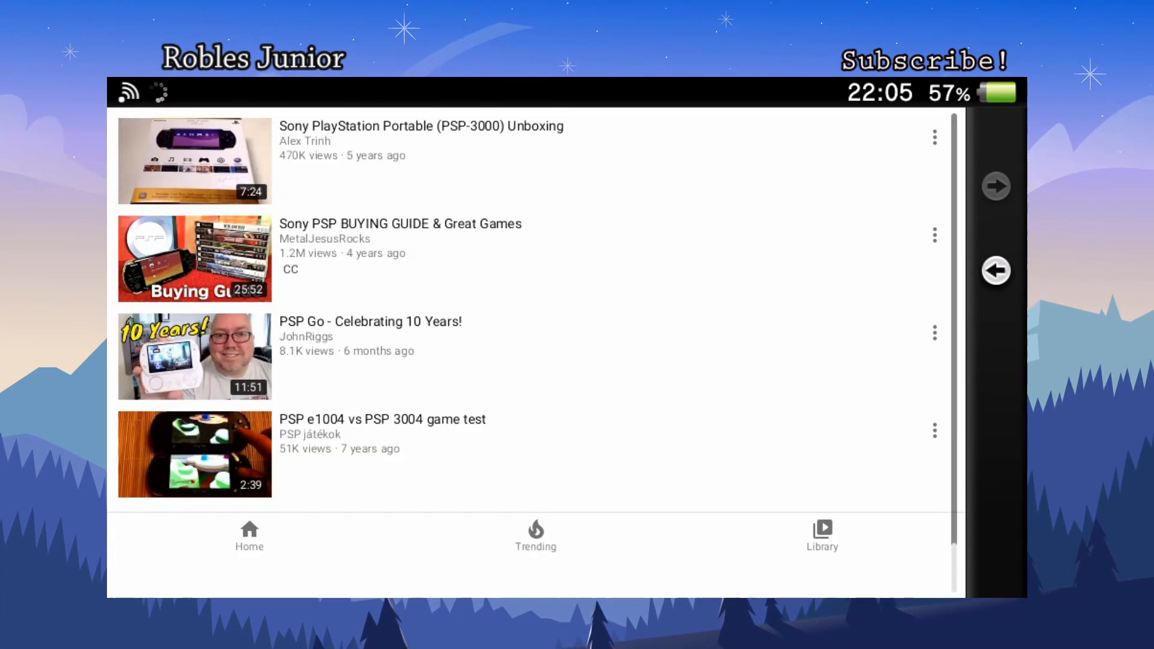
scroll(down, 3)
text(psp haco)
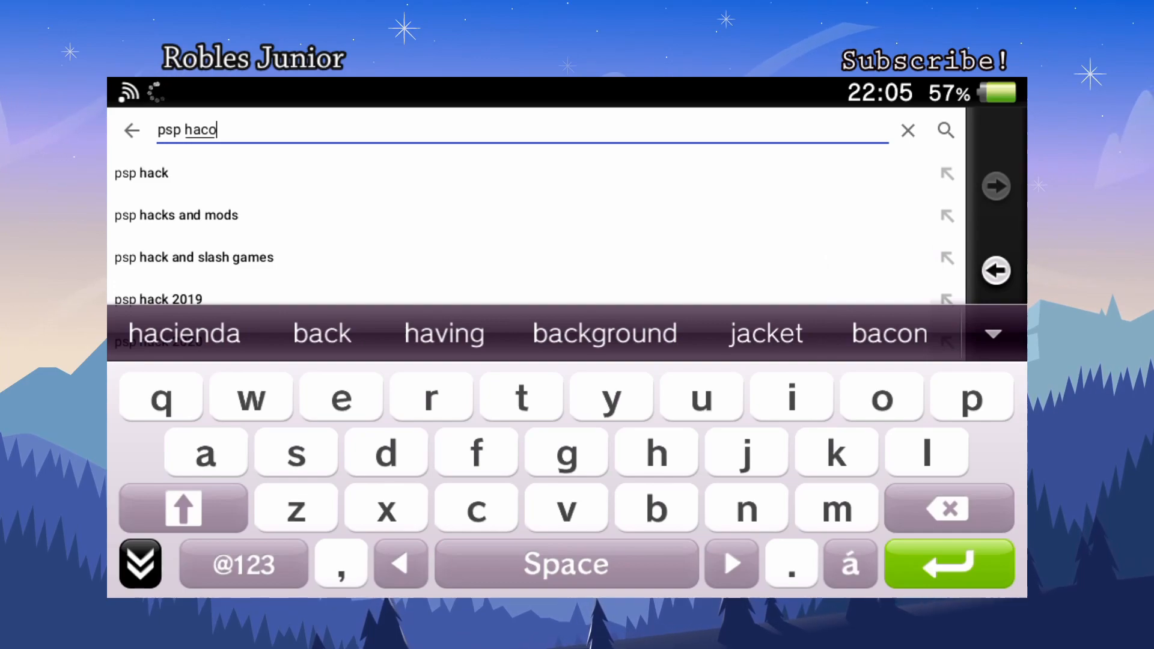
Search using the 'psp hack' suggestion and open the 'How to Hack PSP 1000 & 2000' tutorial
click(140, 172)
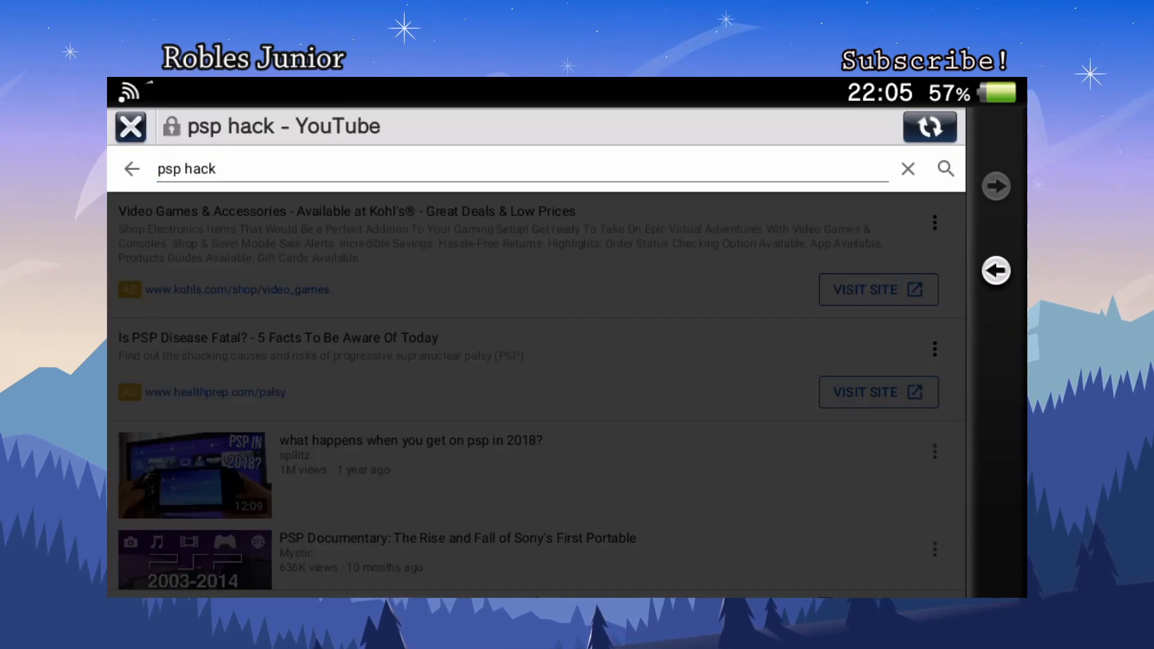
click(945, 168)
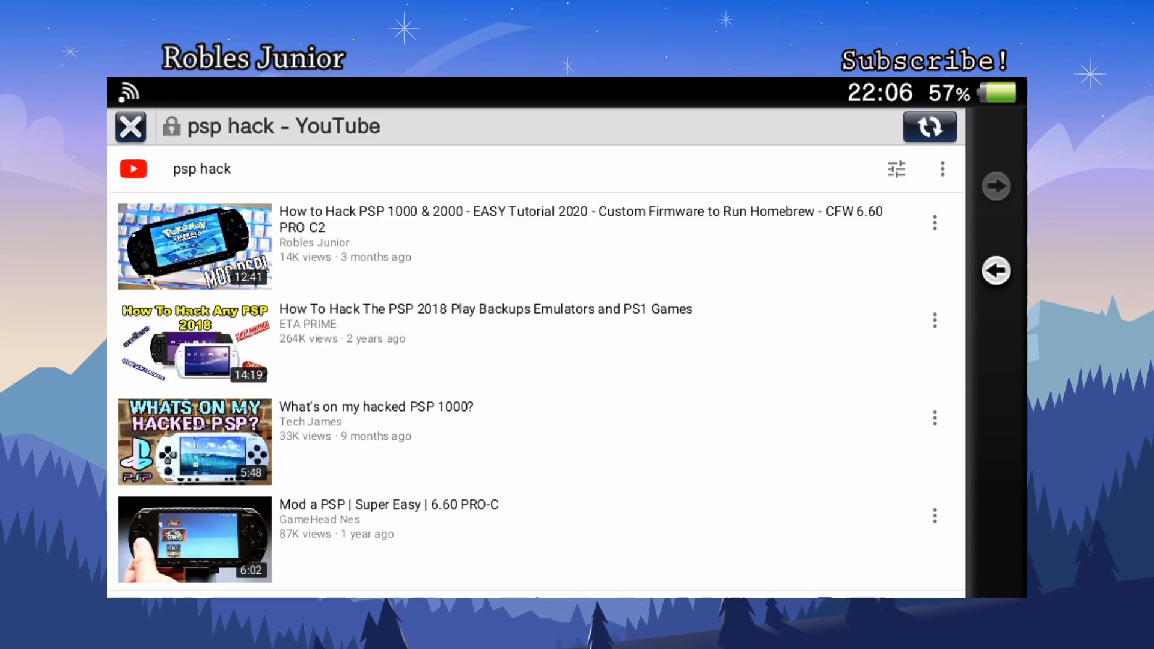
click(195, 245)
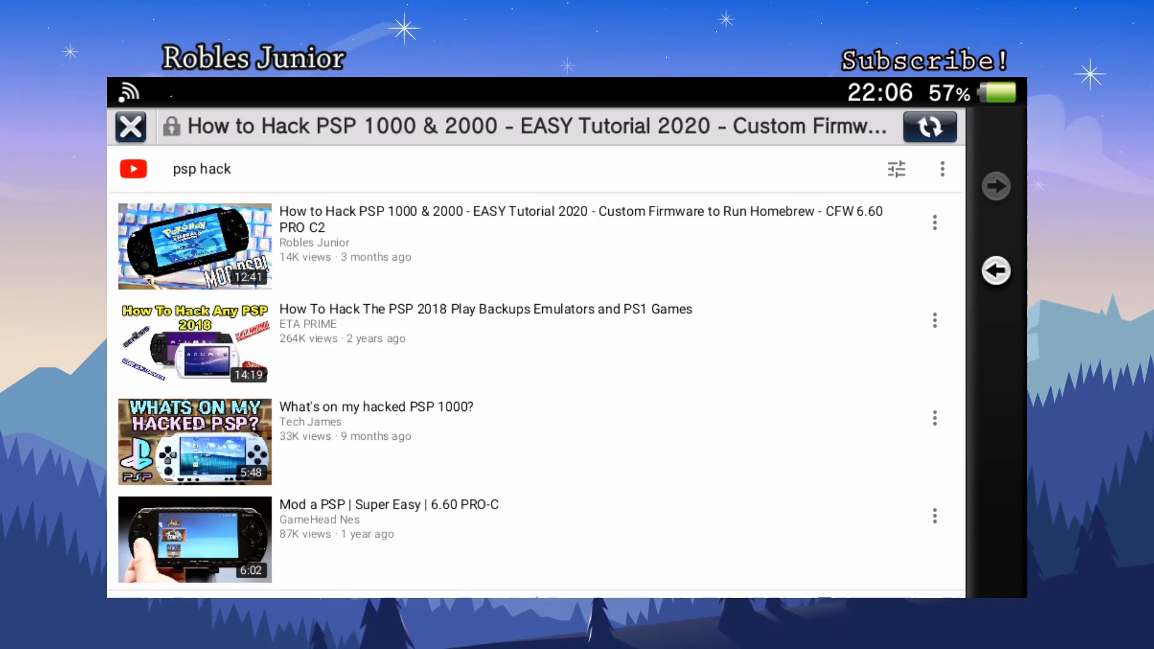
click(193, 245)
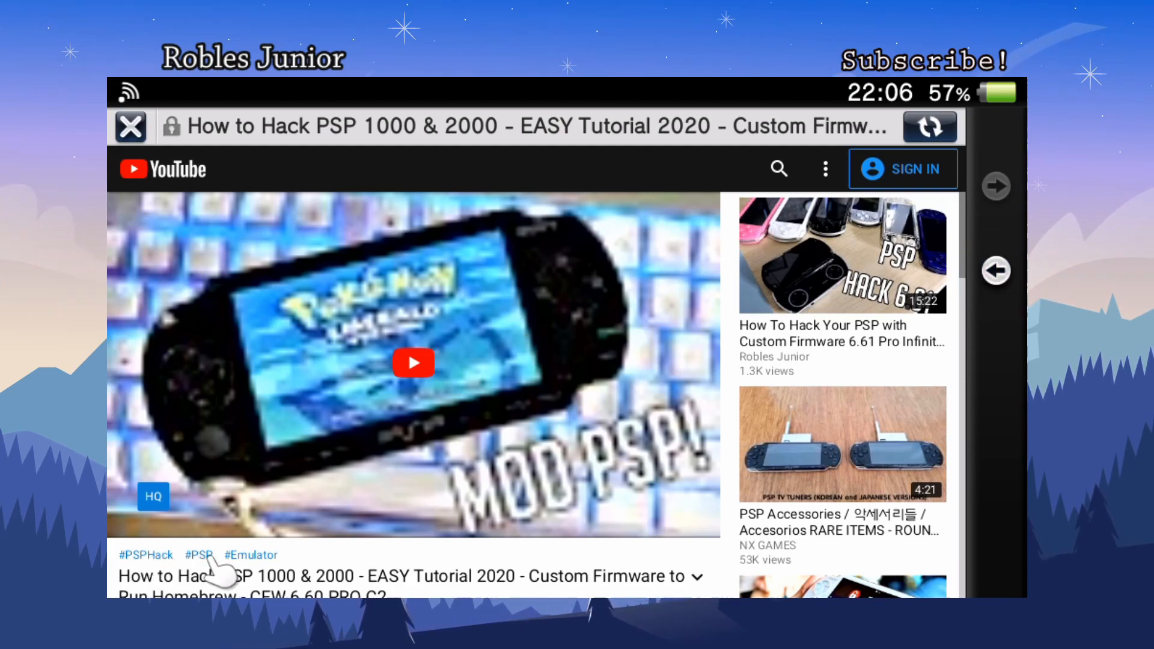
mouse_move(528, 322)
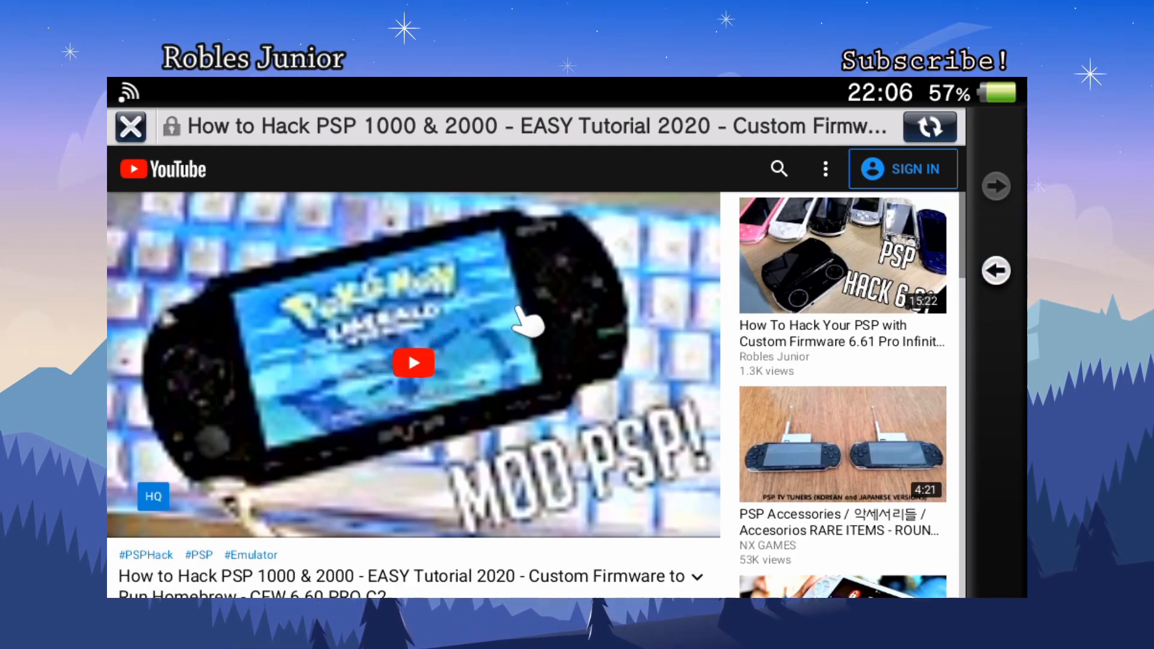
mouse_move(585, 277)
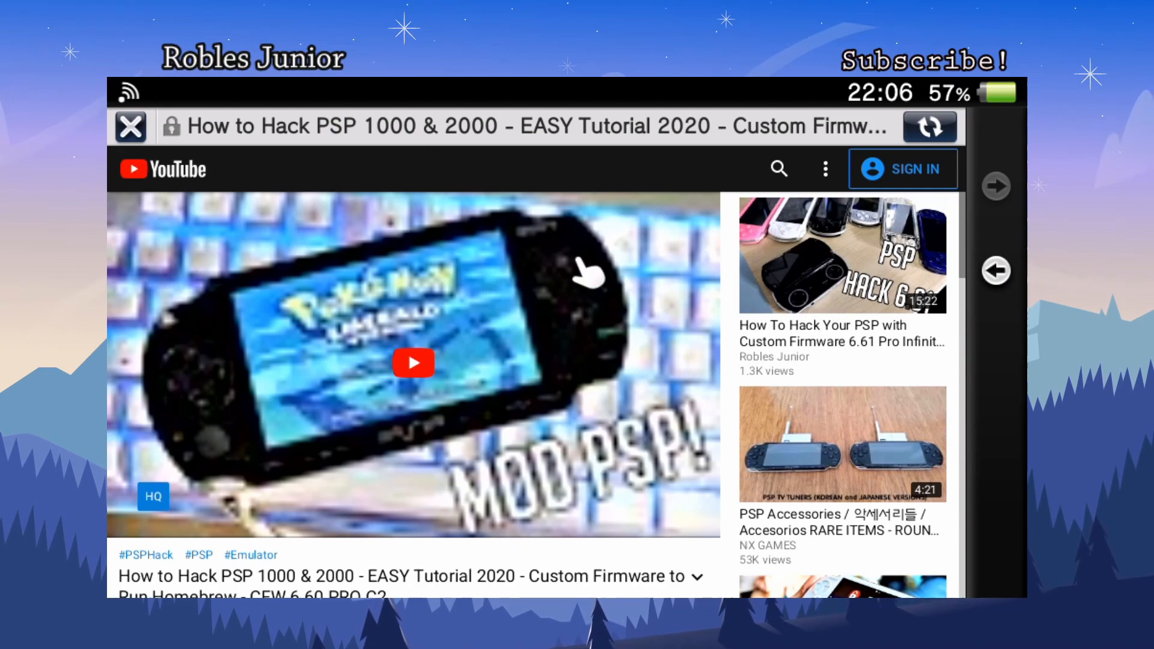
scroll(down, 3)
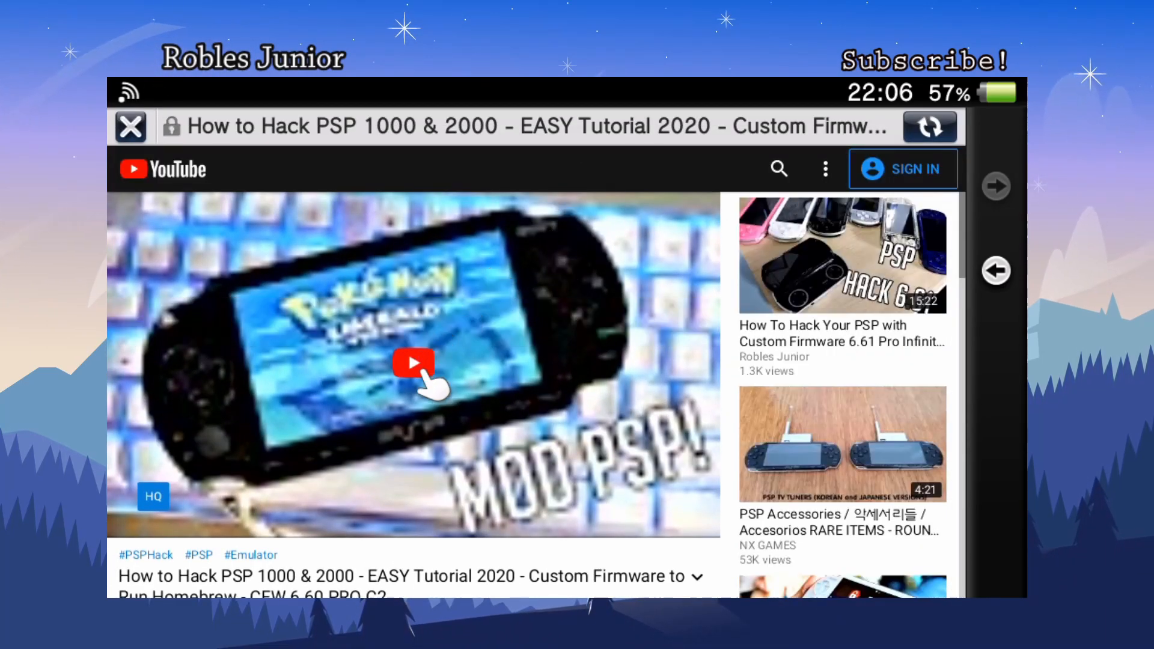
Play the tutorial, seek ahead to about 7:19, then close the player
click(412, 363)
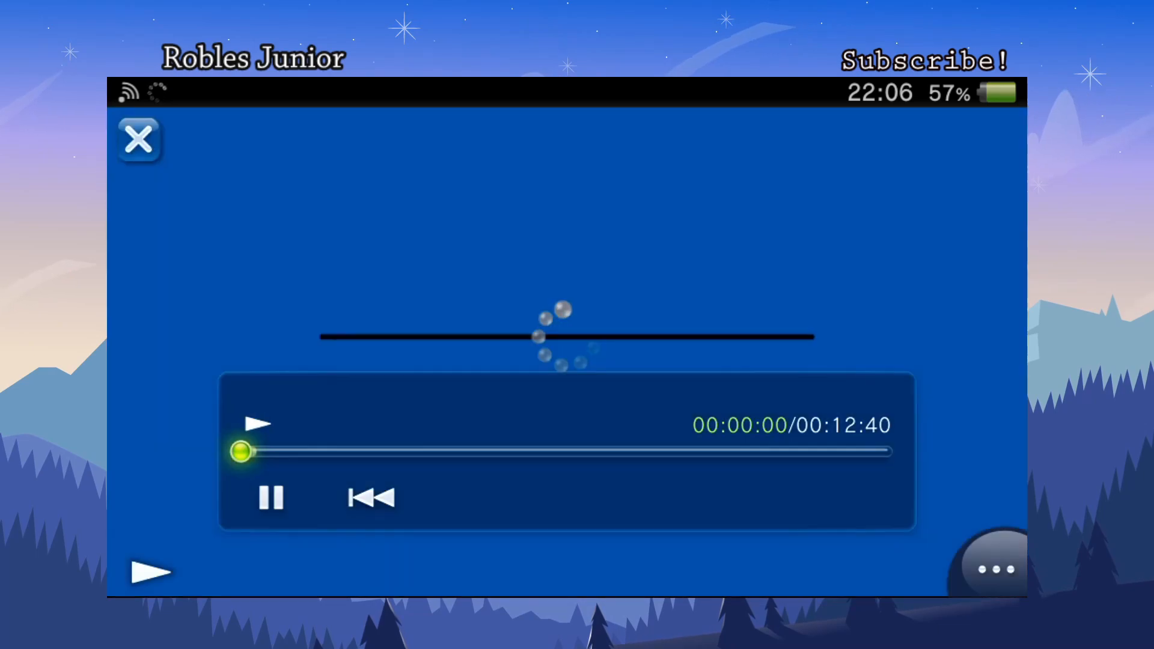
click(258, 422)
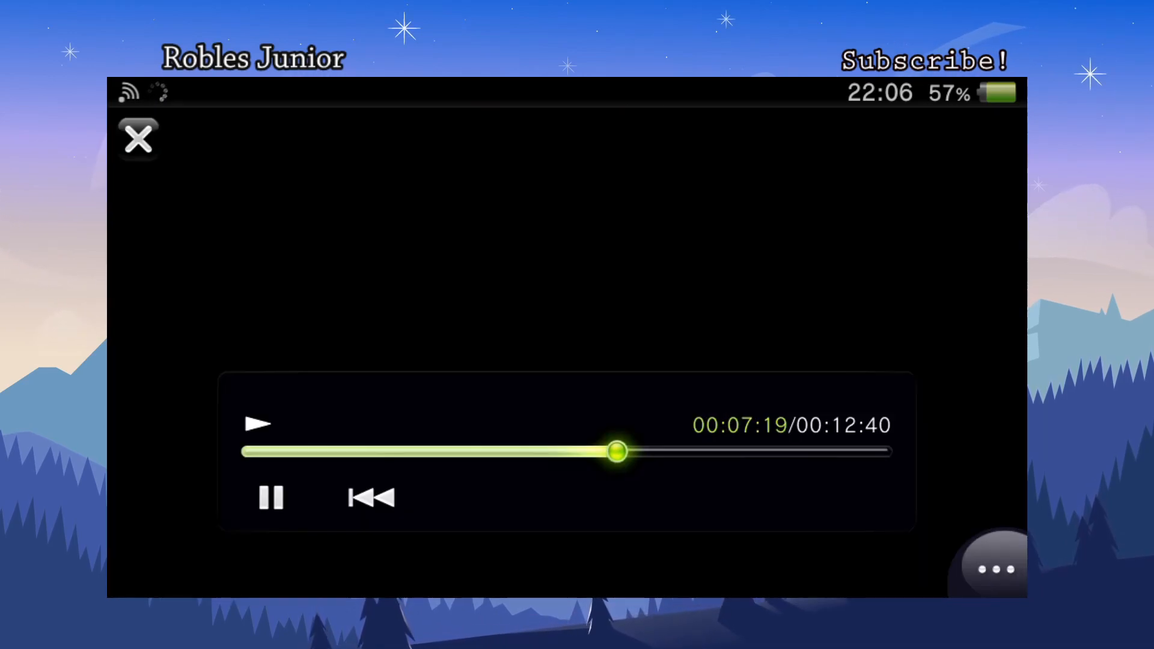
click(137, 137)
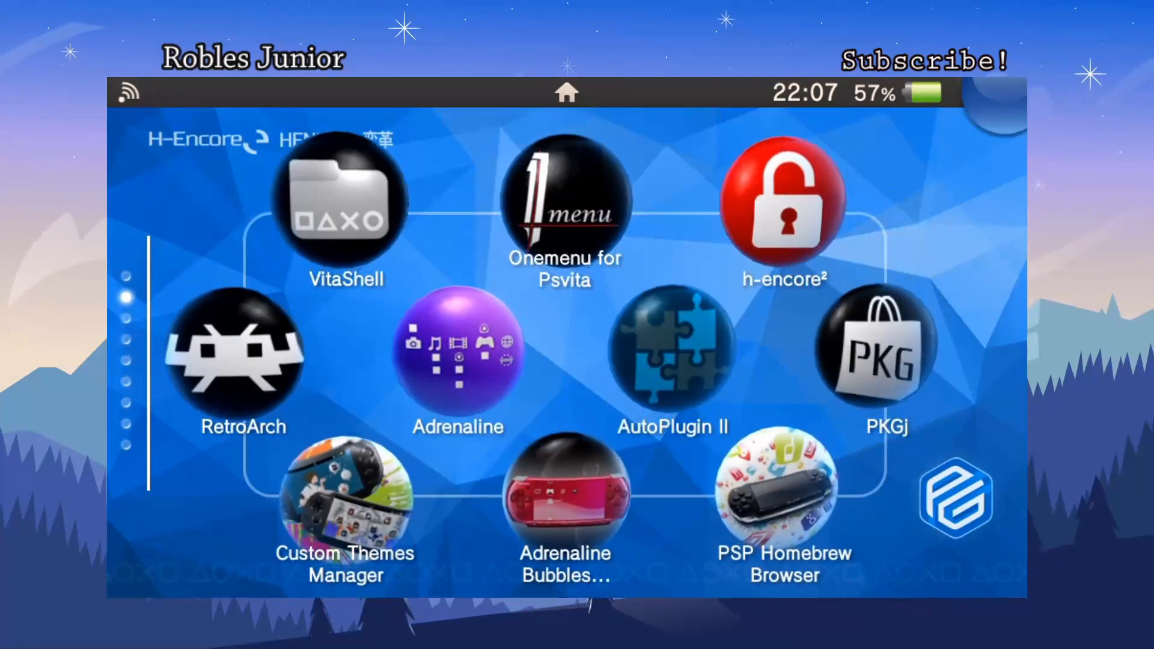
Launch VitaShell from the LiveArea home screen
click(344, 205)
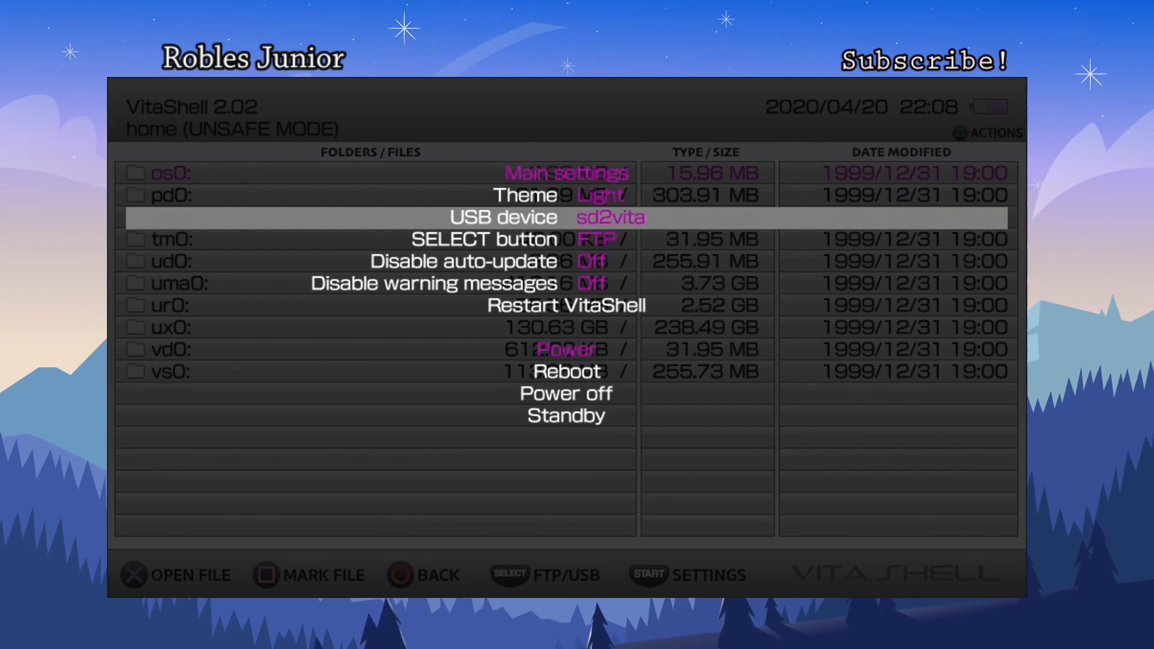
Toggle VitaShell's USB device to Memory Card and back to sd2vita
click(610, 217)
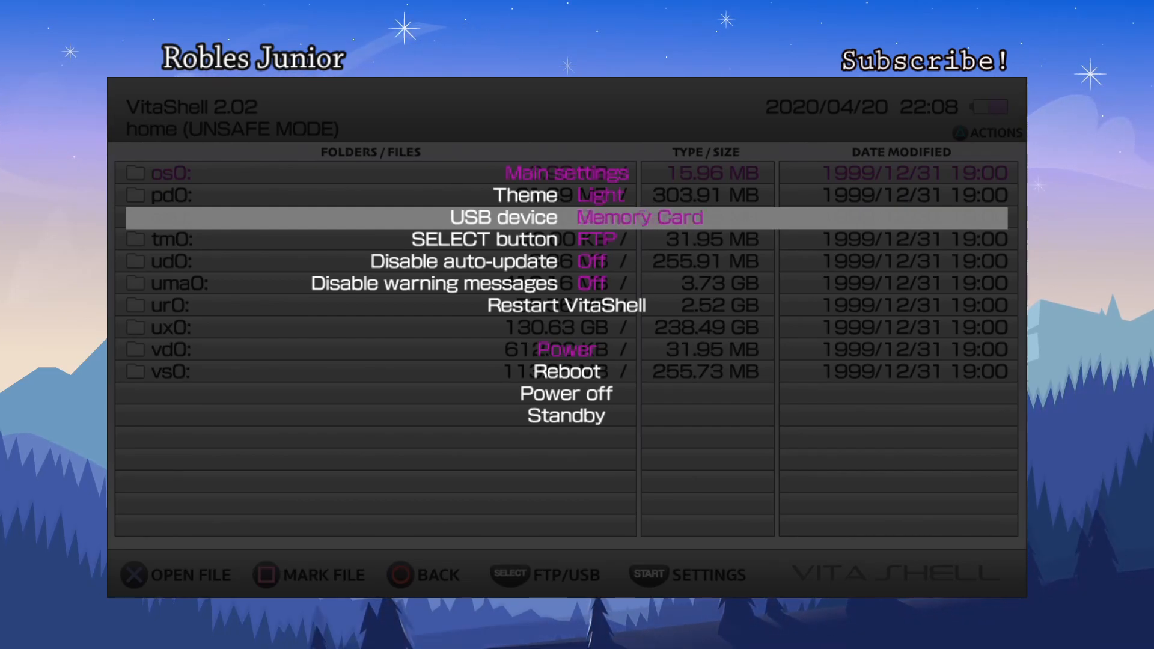
click(638, 217)
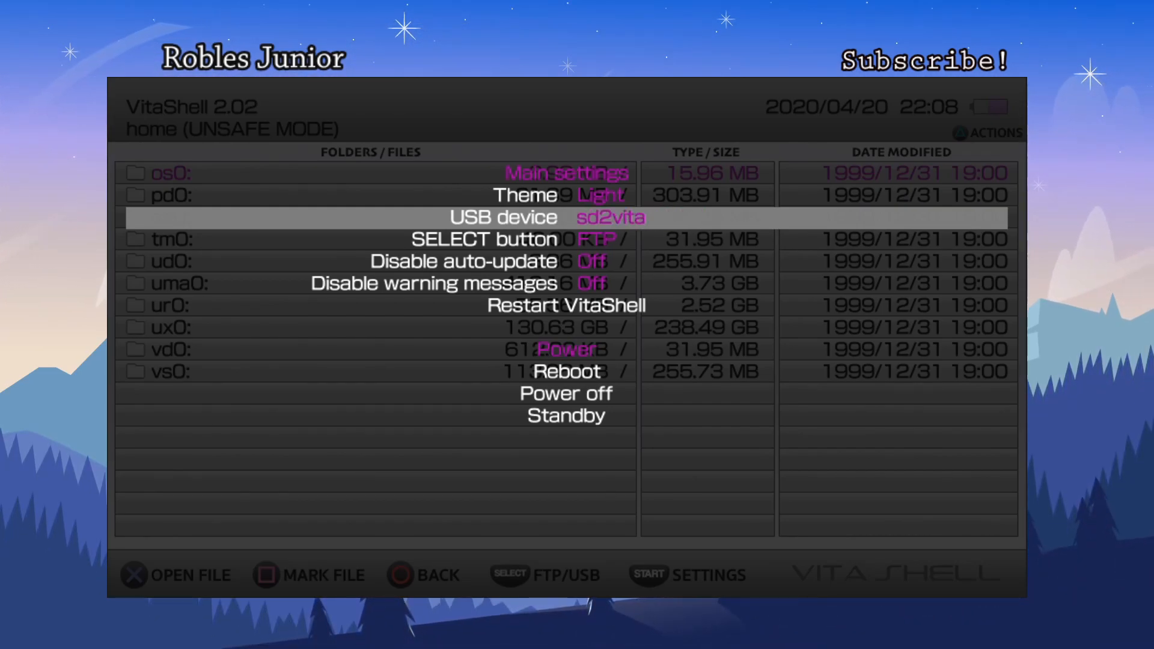
scroll(down, 3)
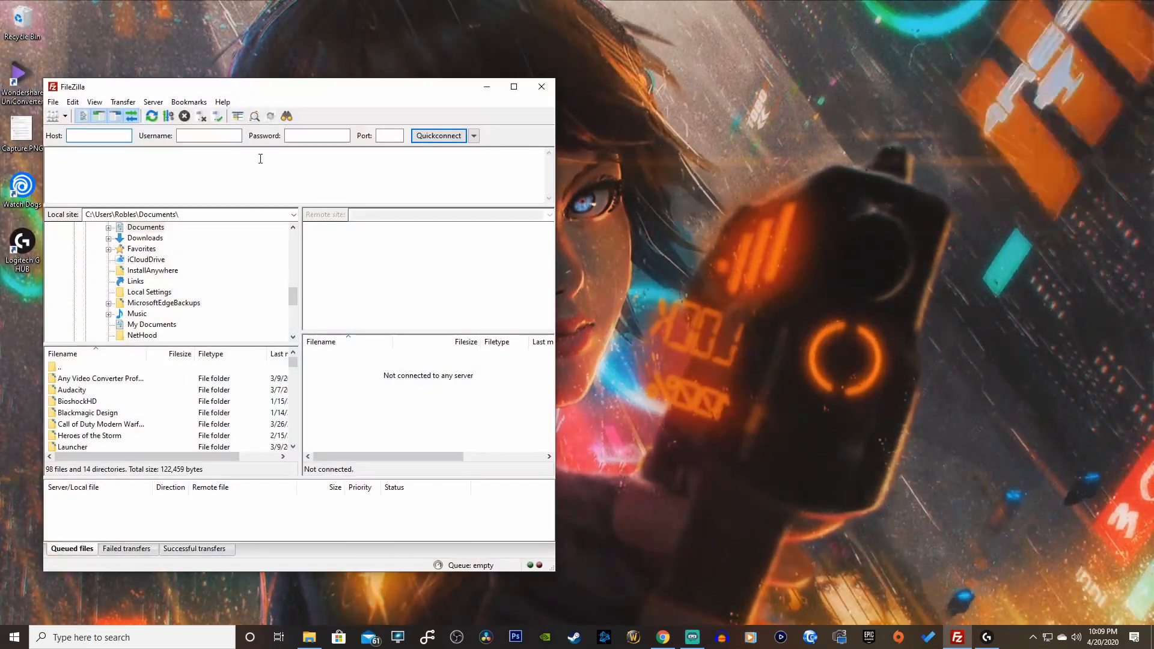
Reconnect to the Vita at ftp://10.0.0.166:1337 via Quickconnect, accepting plain FTP, then switch to the browser
click(473, 136)
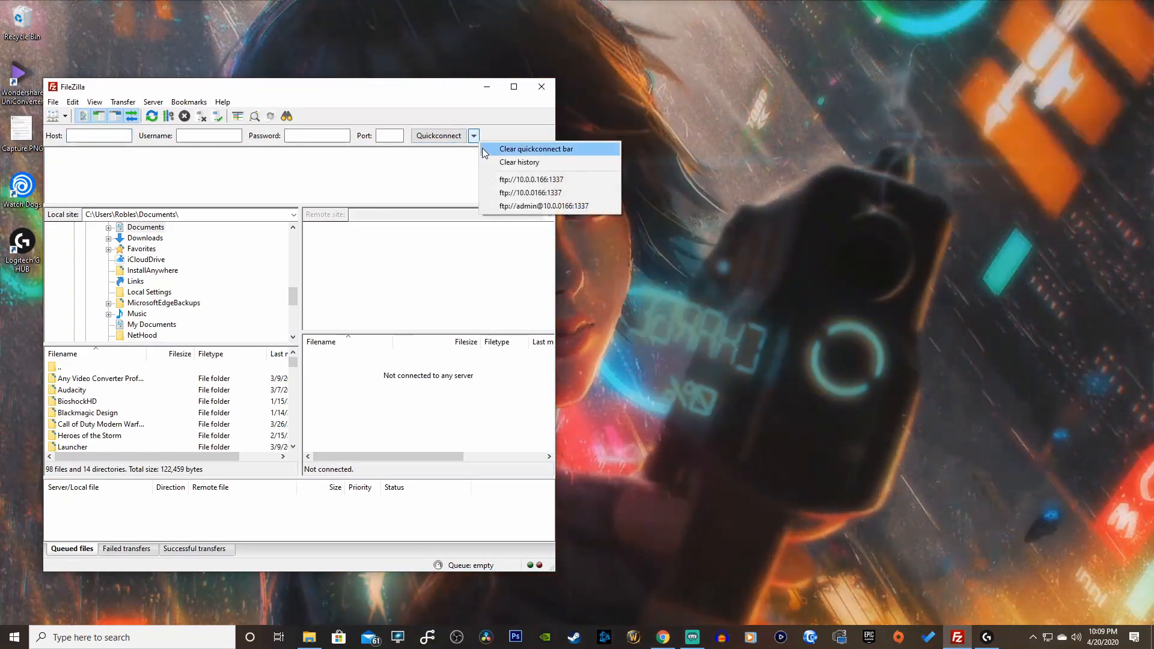
click(530, 192)
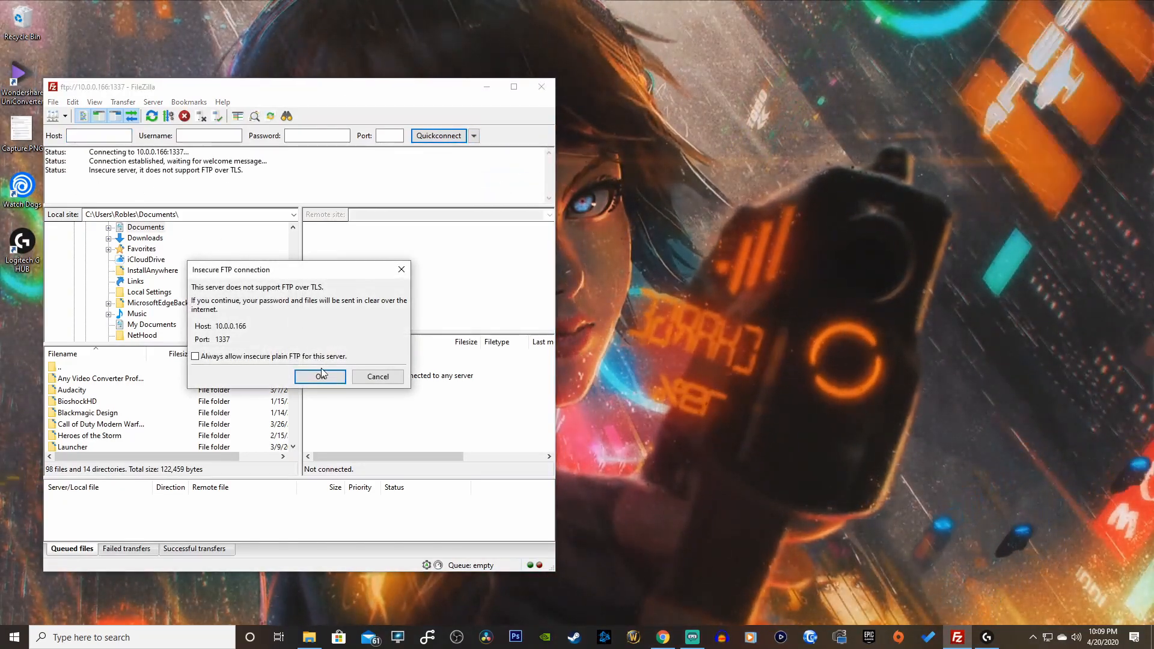
click(318, 376)
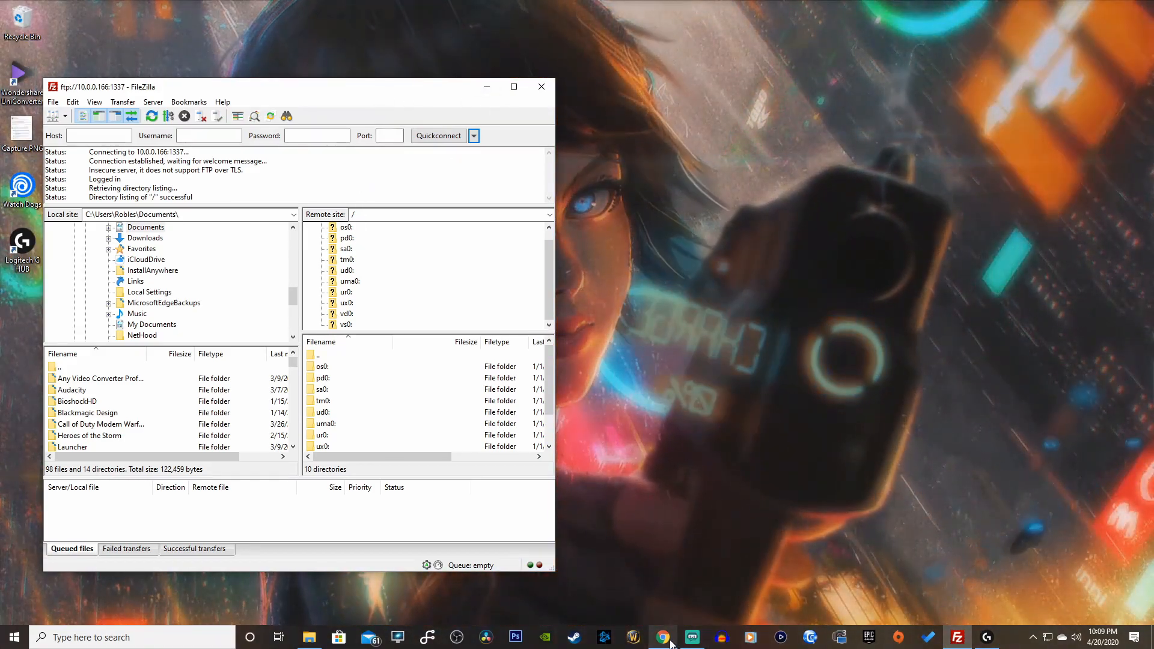
click(662, 637)
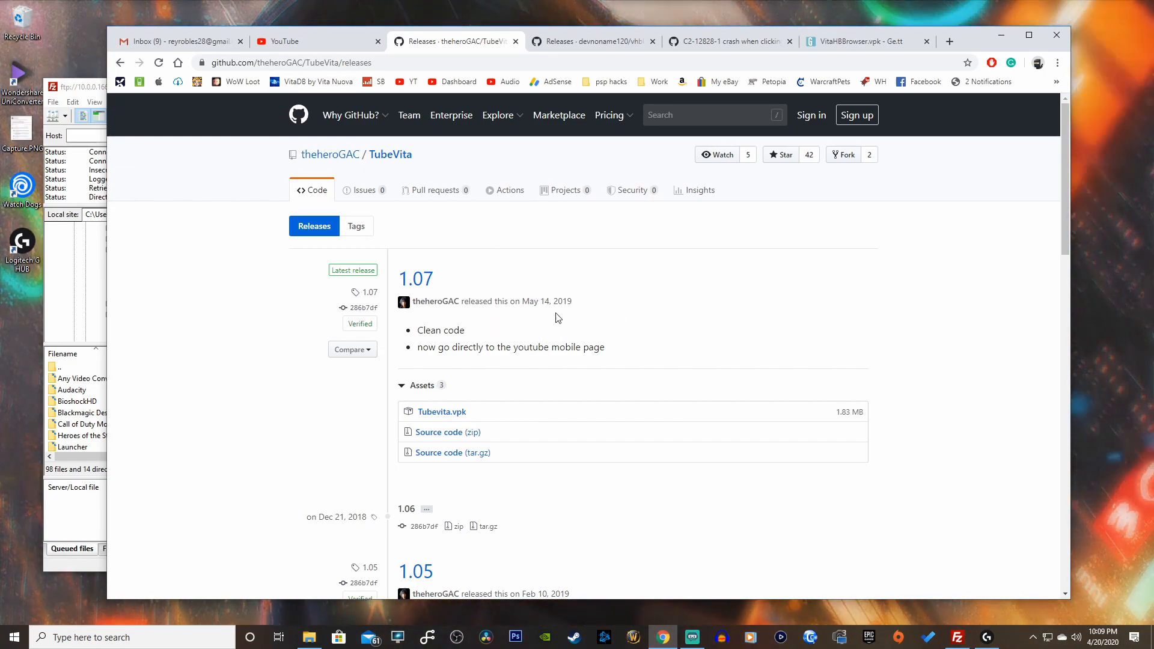
mouse_move(476, 328)
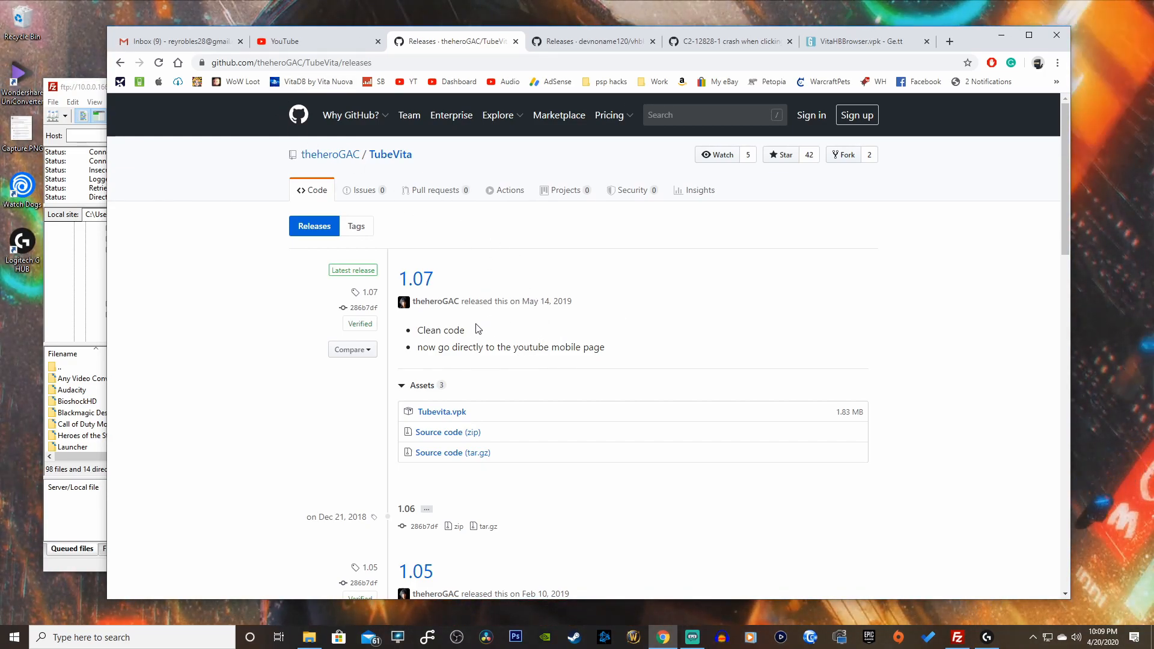
mouse_move(525, 309)
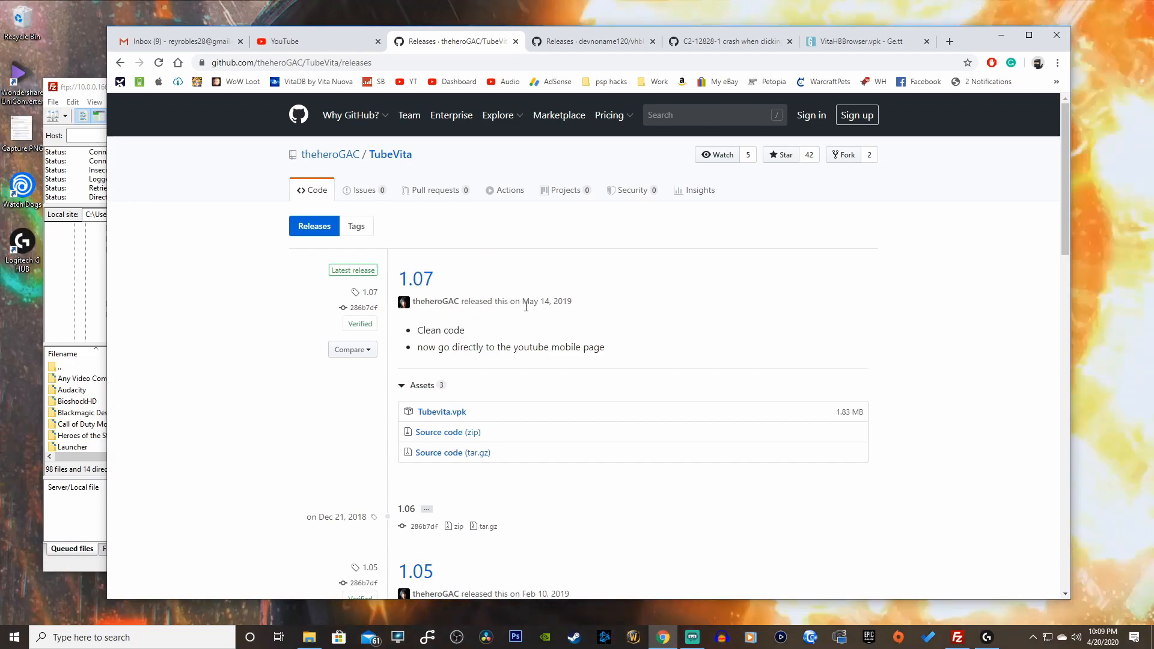
mouse_move(546, 300)
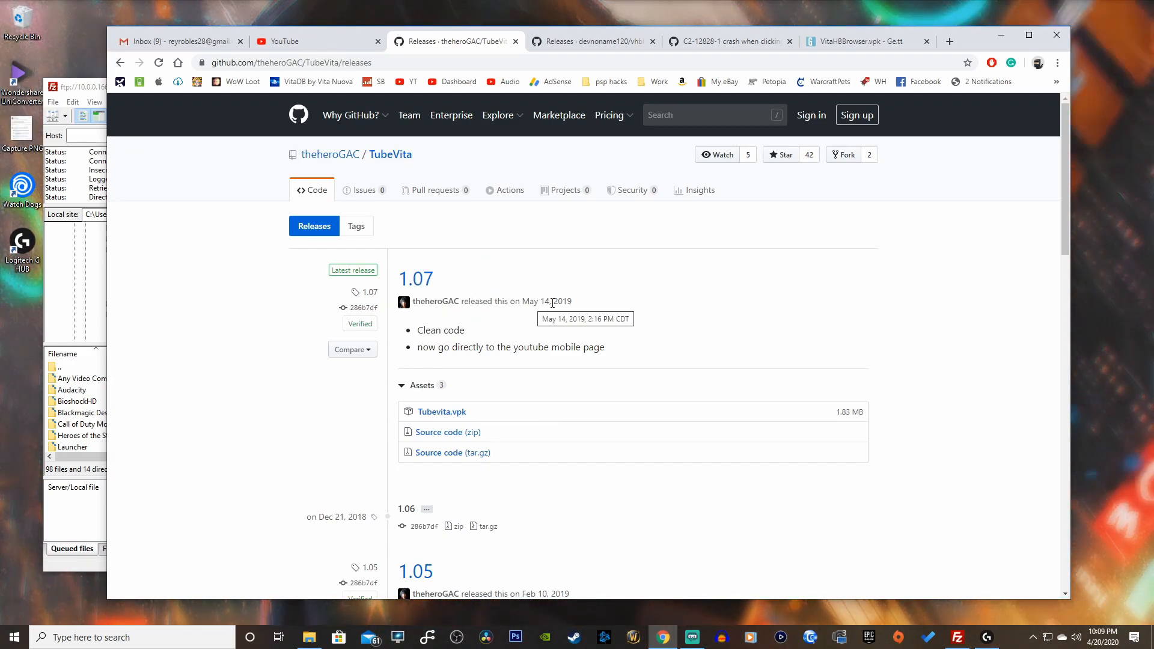
mouse_move(536, 314)
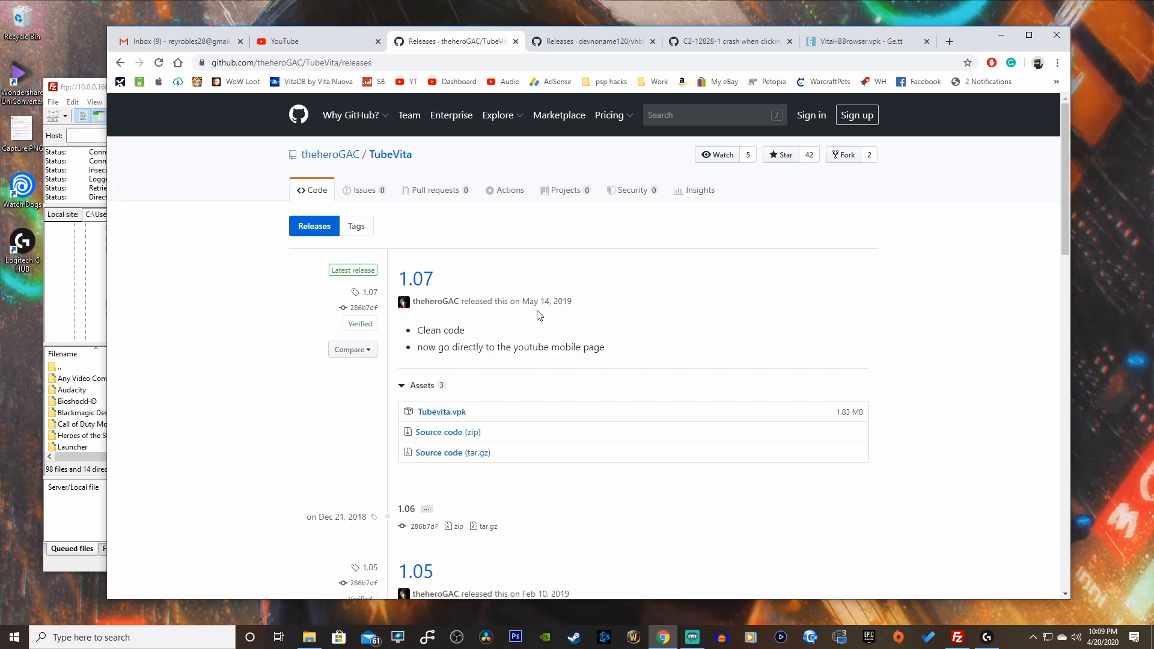
Download Tubevita.vpk from the TubeVita 1.07 release assets
double_click(440, 329)
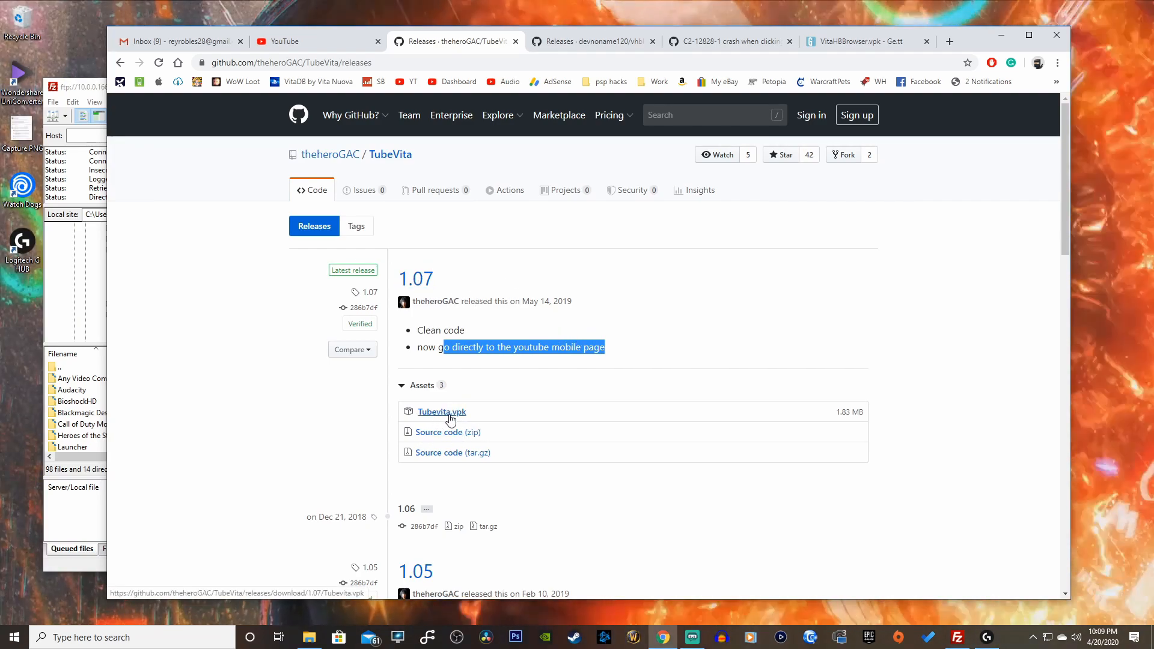
click(441, 411)
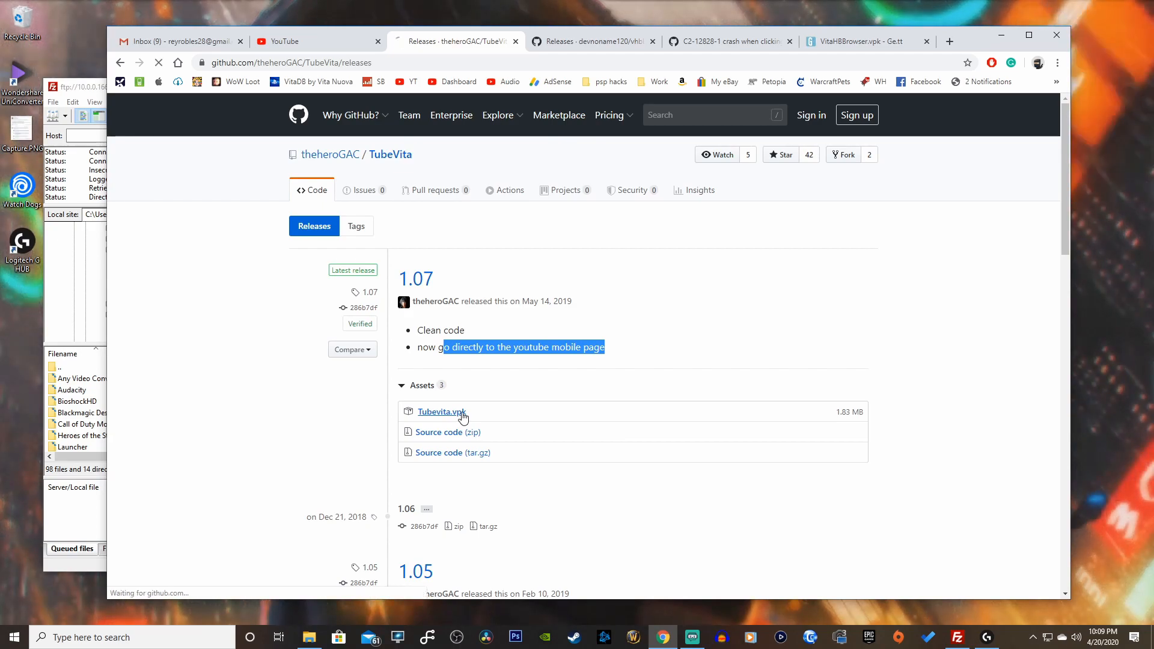
click(440, 411)
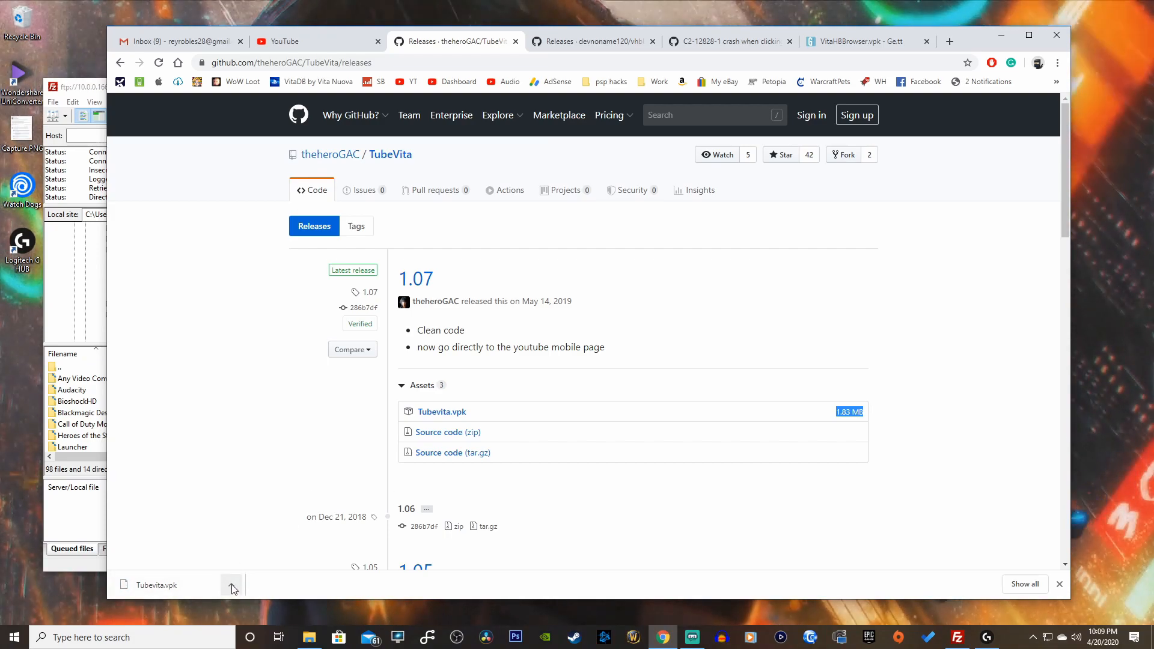
mouse_move(280, 546)
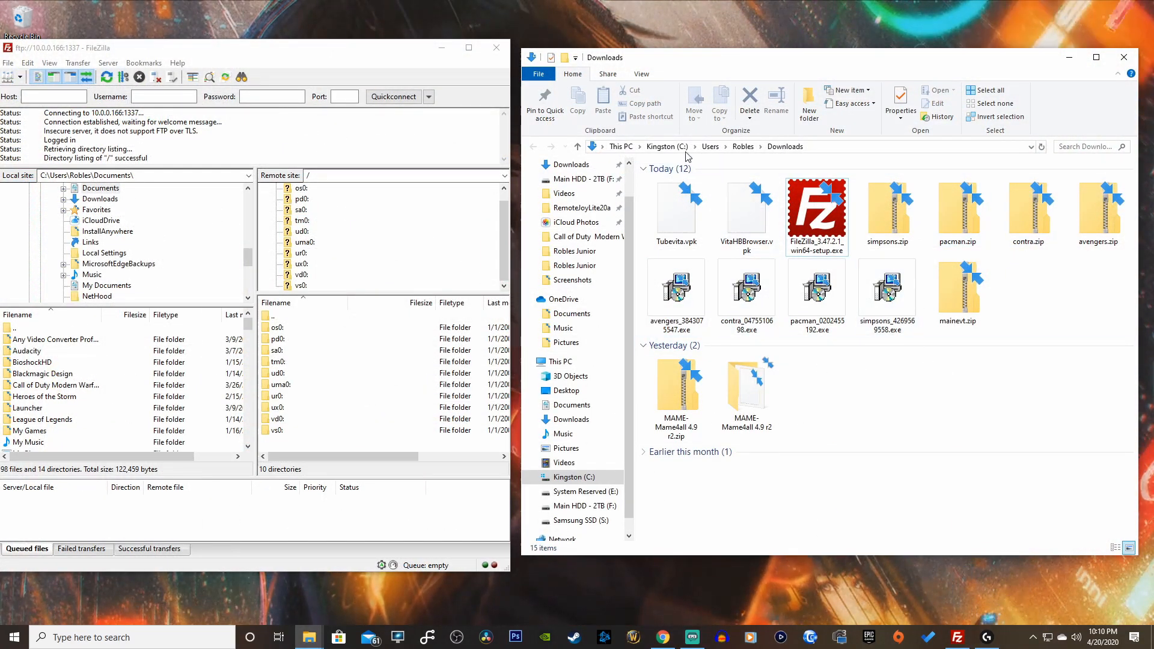
Open the Vita's ux0: storage in the remote tree and scroll to the vpk folder
click(669, 345)
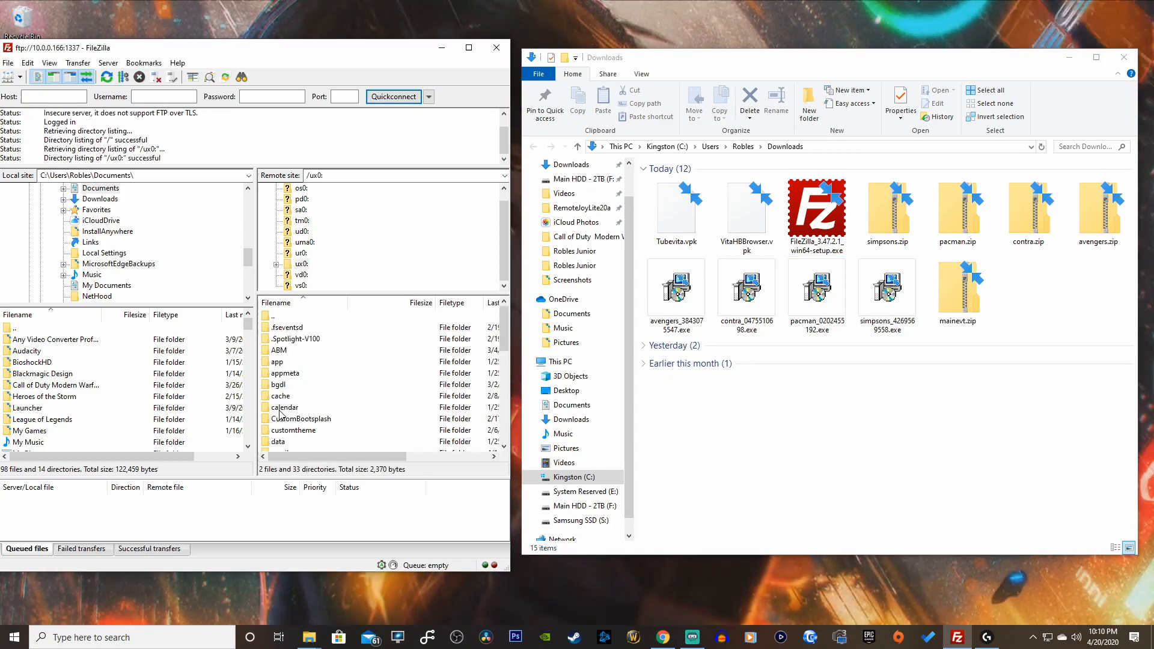
scroll(down, 3)
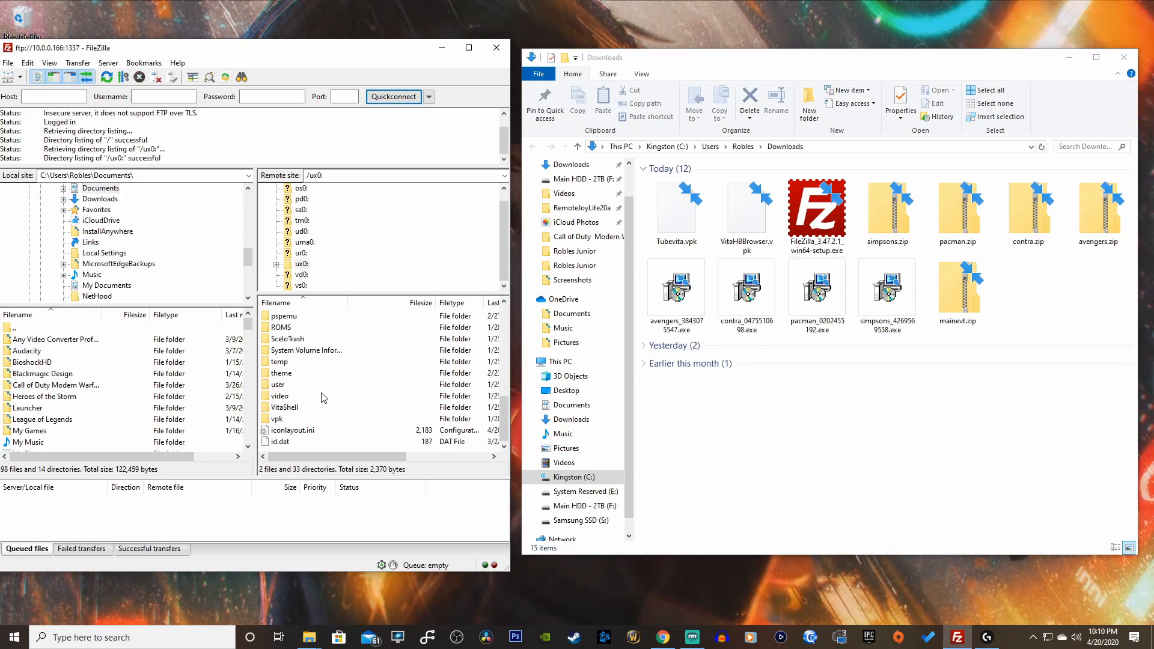
mouse_move(311, 402)
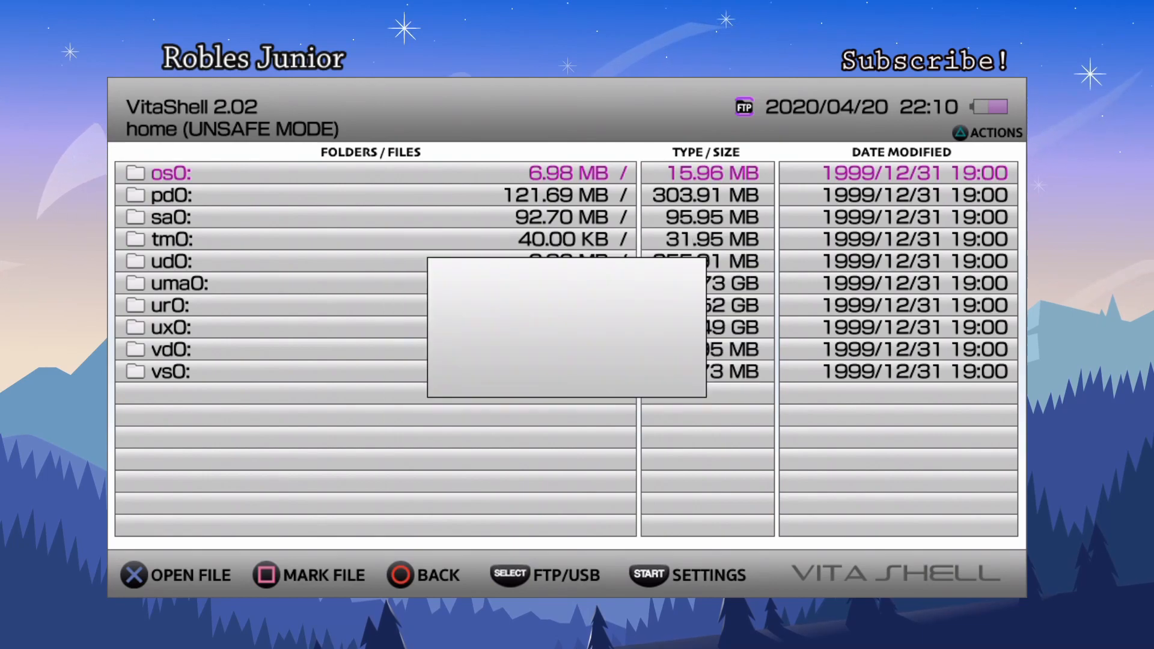
Browse into ux0: then its vpk folder in VitaShell, landing on Tubevita.vpk
click(162, 327)
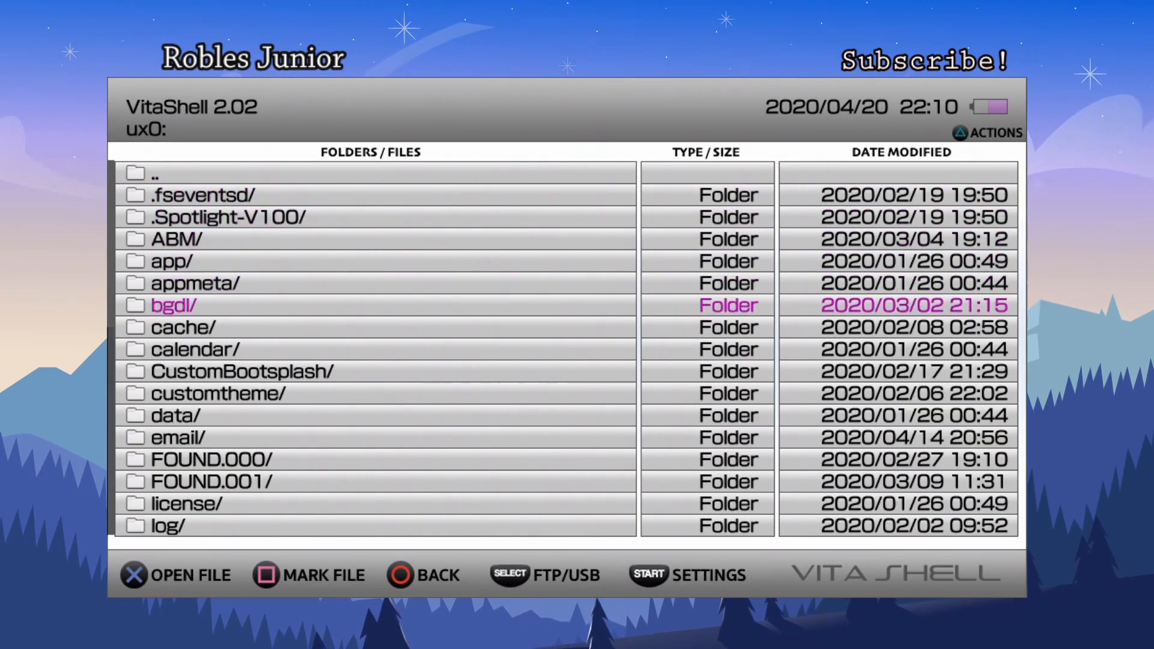
scroll(down, 3)
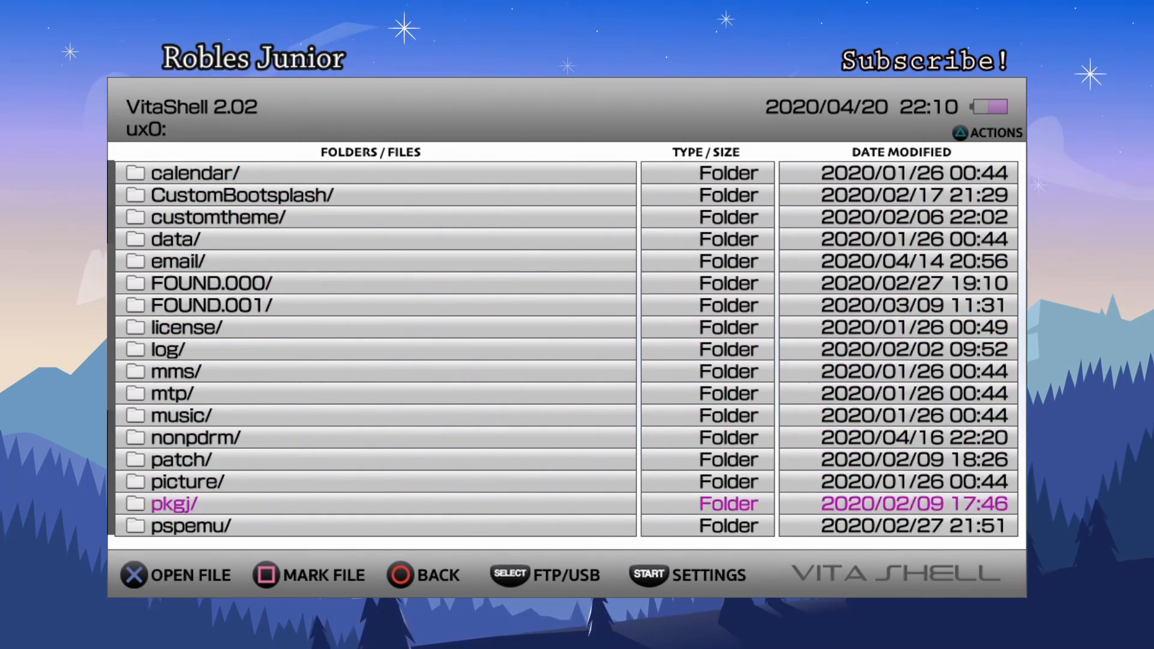
scroll(down, 3)
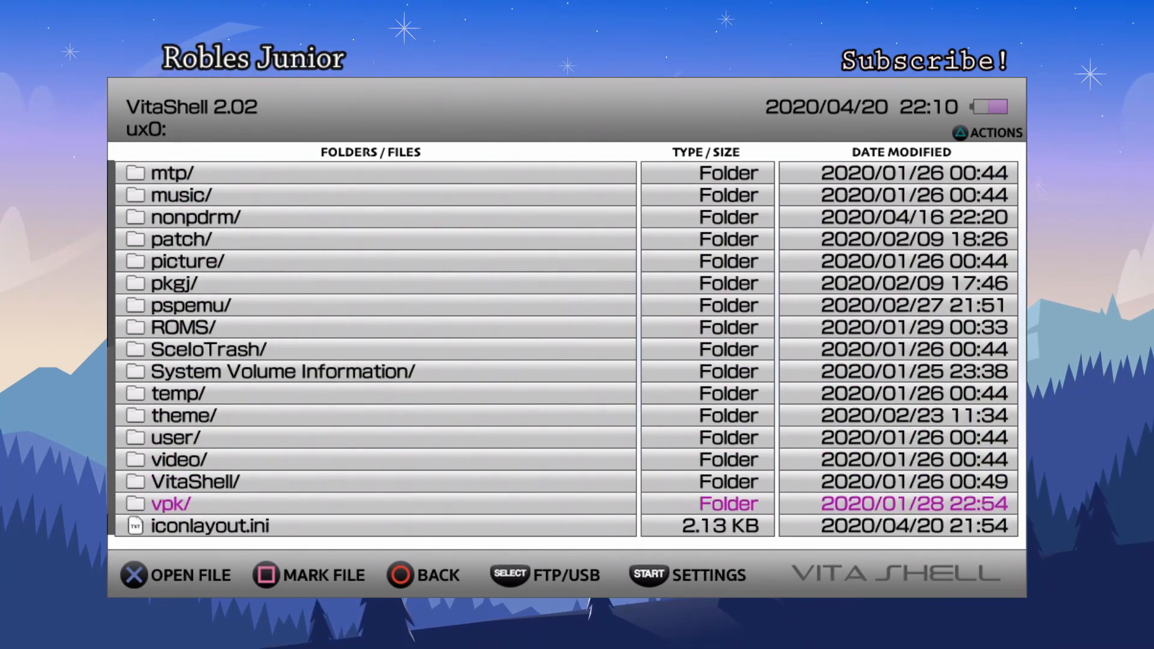
click(170, 504)
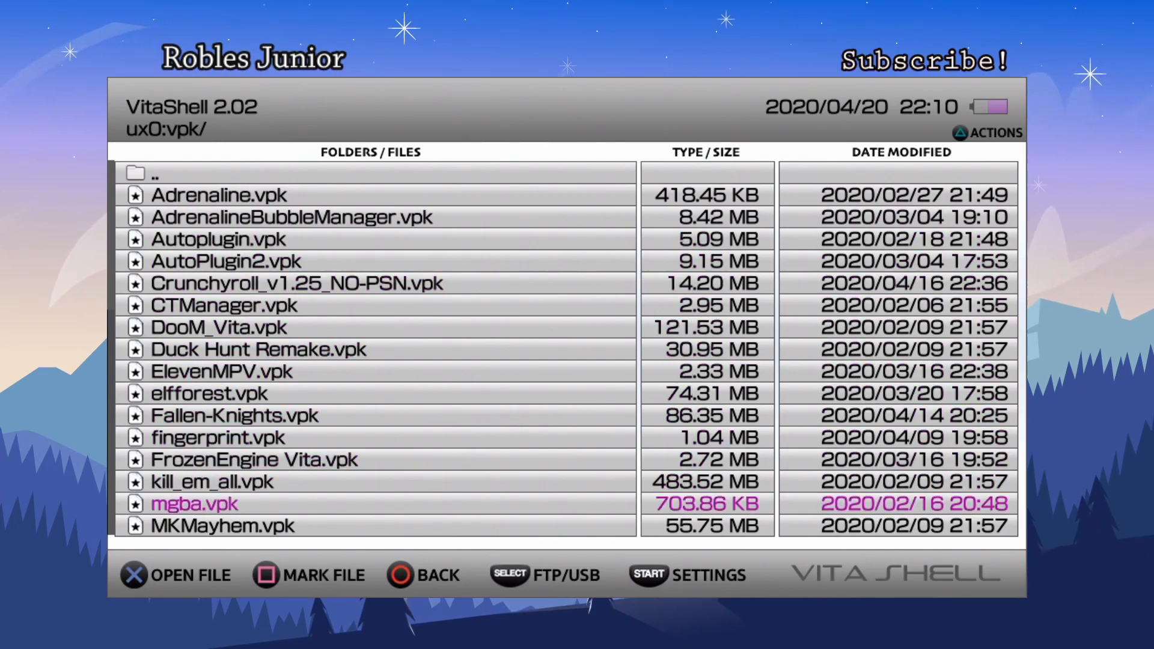
scroll(down, 3)
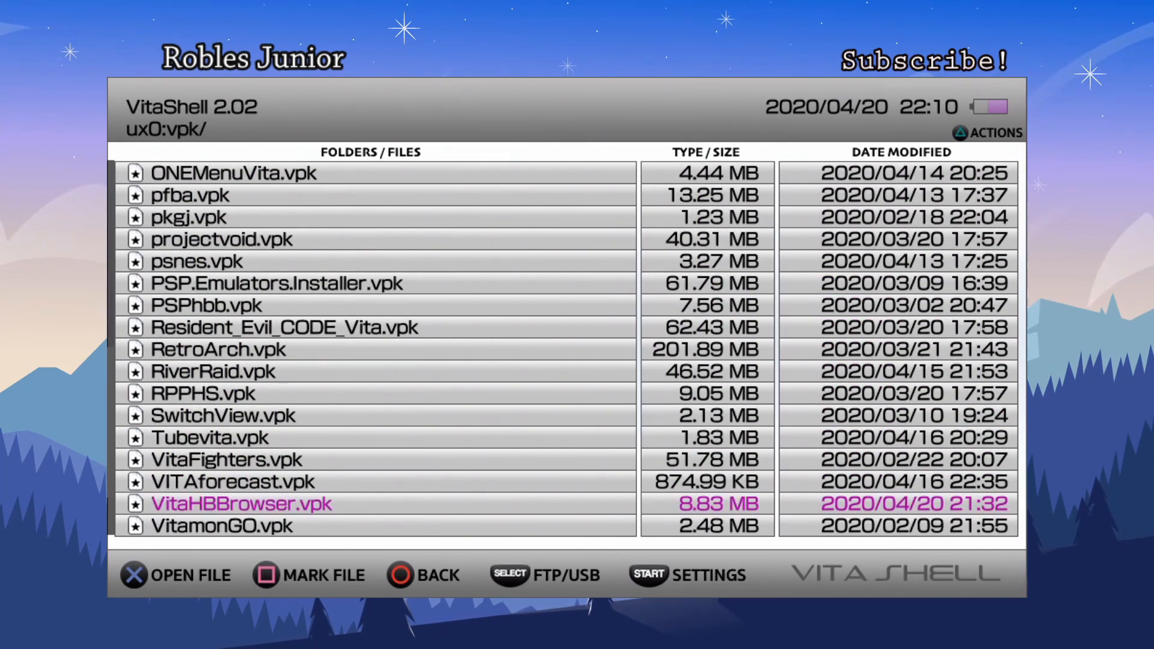
scroll(down, 3)
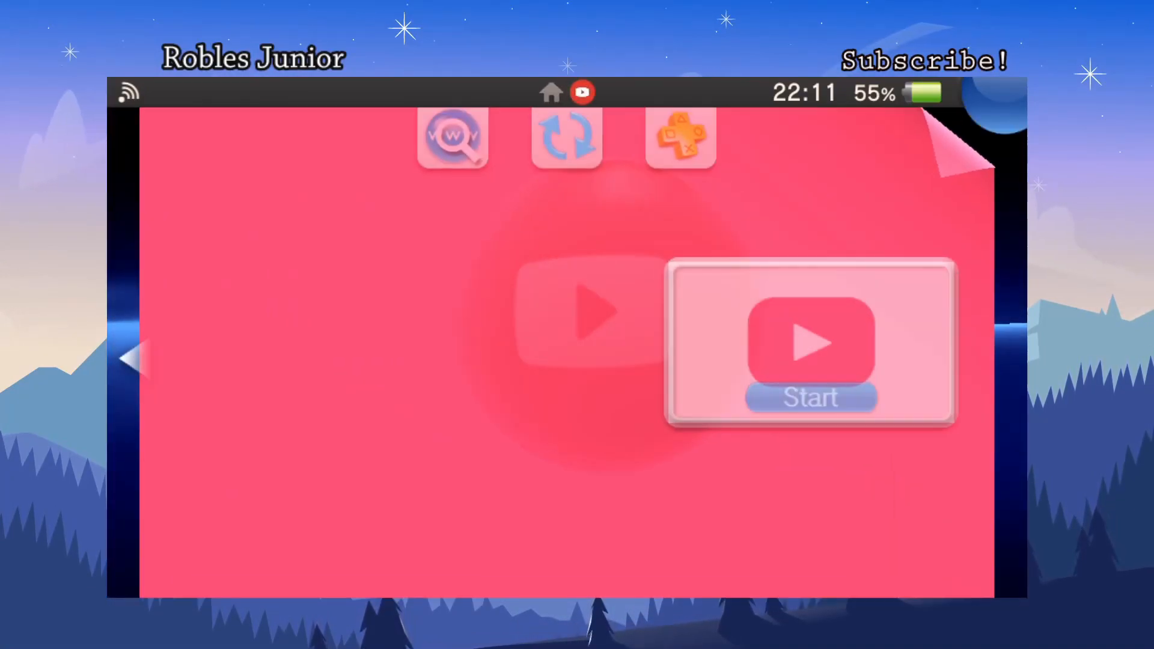
Start TubeVita from its LiveArea launch page
click(809, 398)
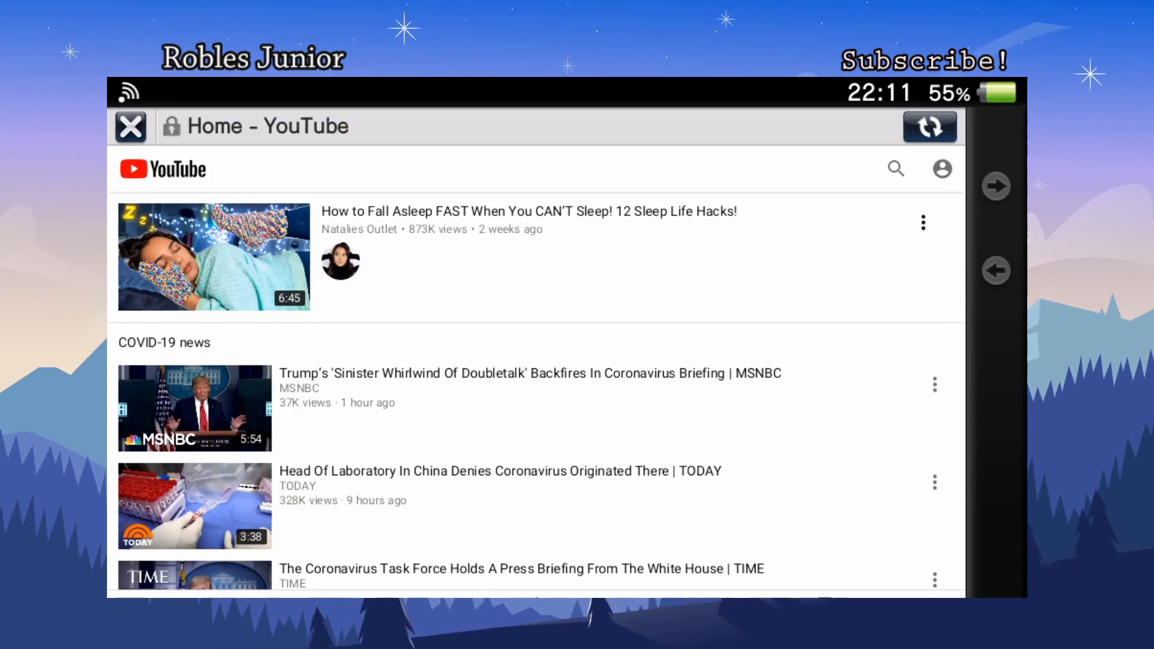
Scroll the YouTube home feed past the COVID-19 news down to Key & Peele and Money Heist videos
scroll(down, 3)
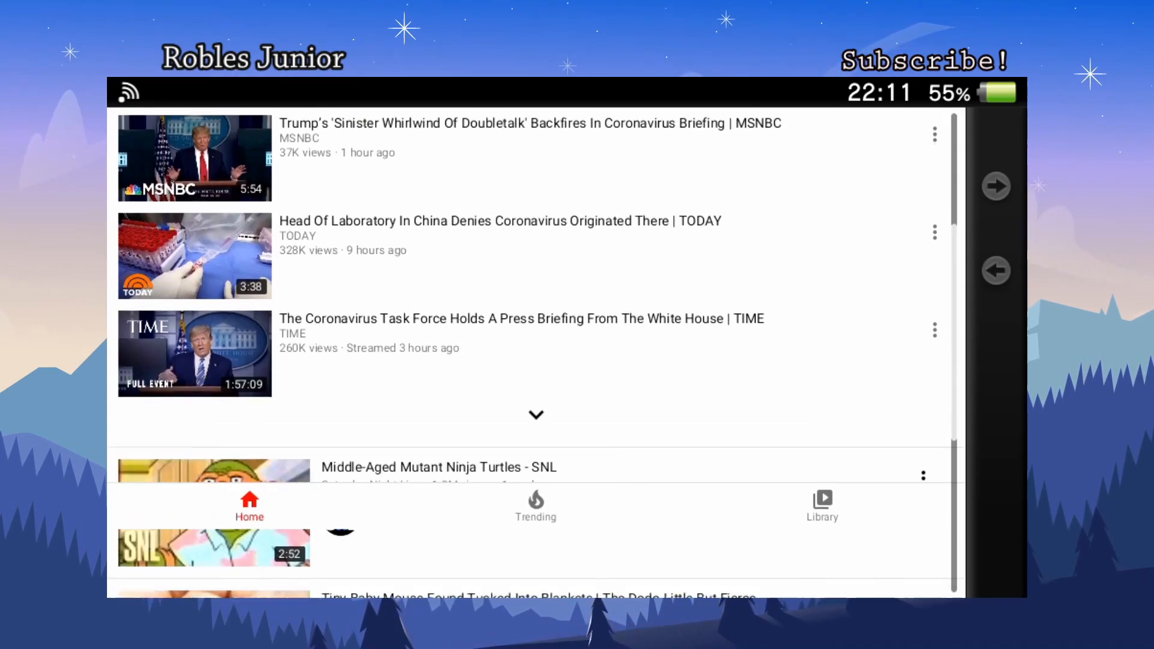
scroll(down, 3)
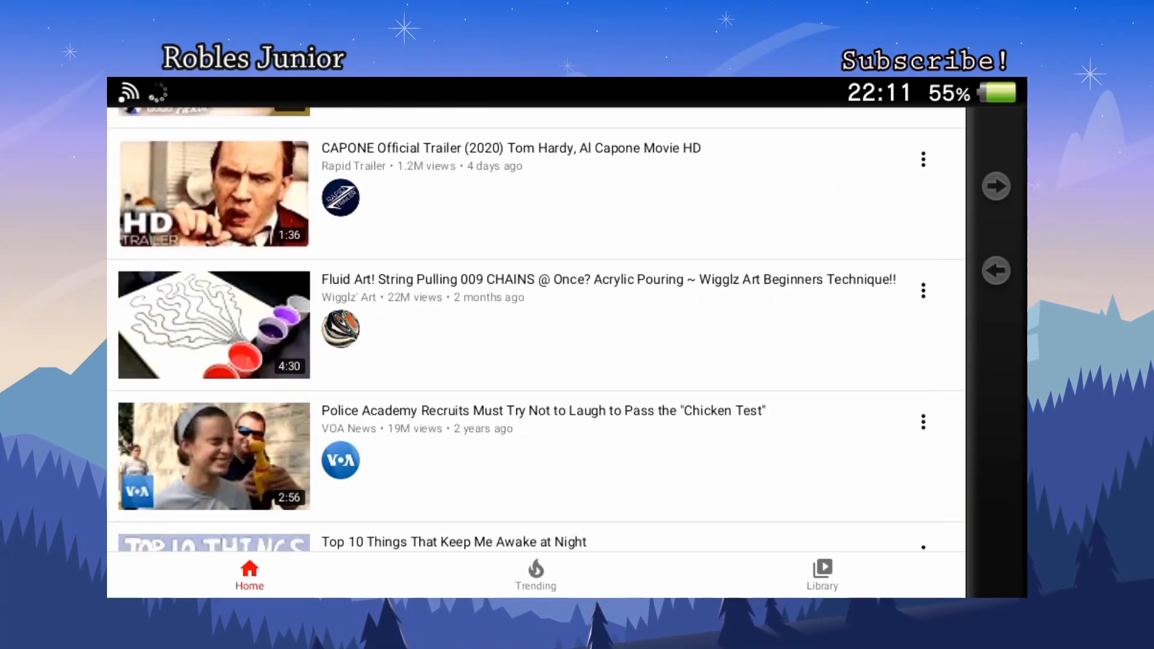
scroll(down, 3)
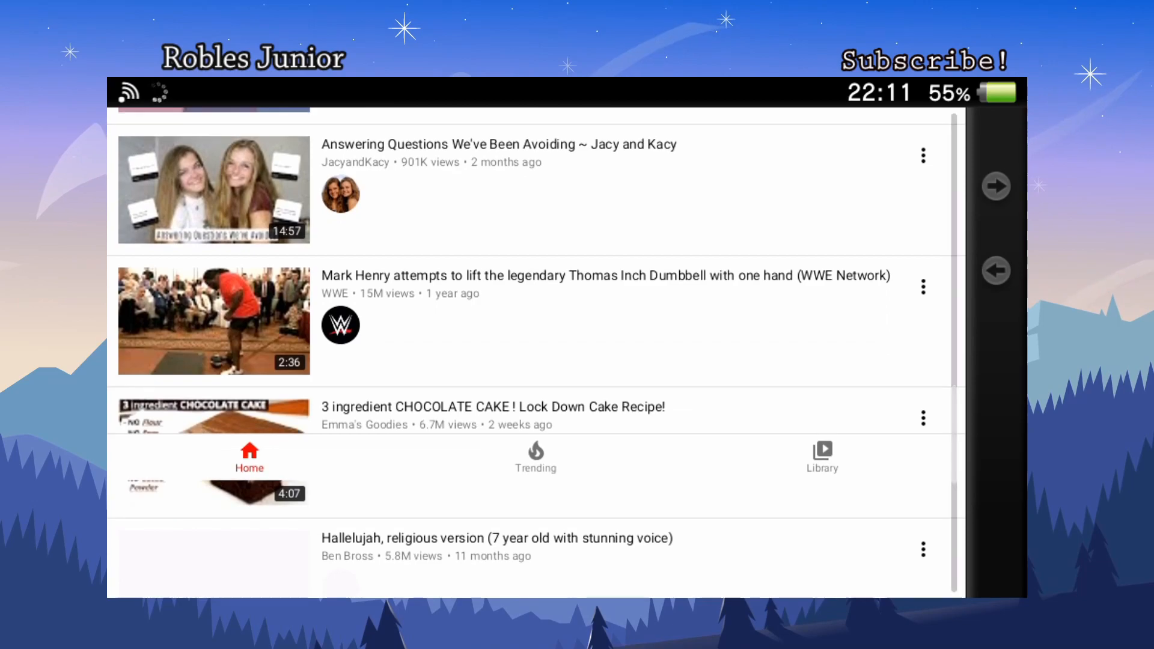
scroll(up, 3)
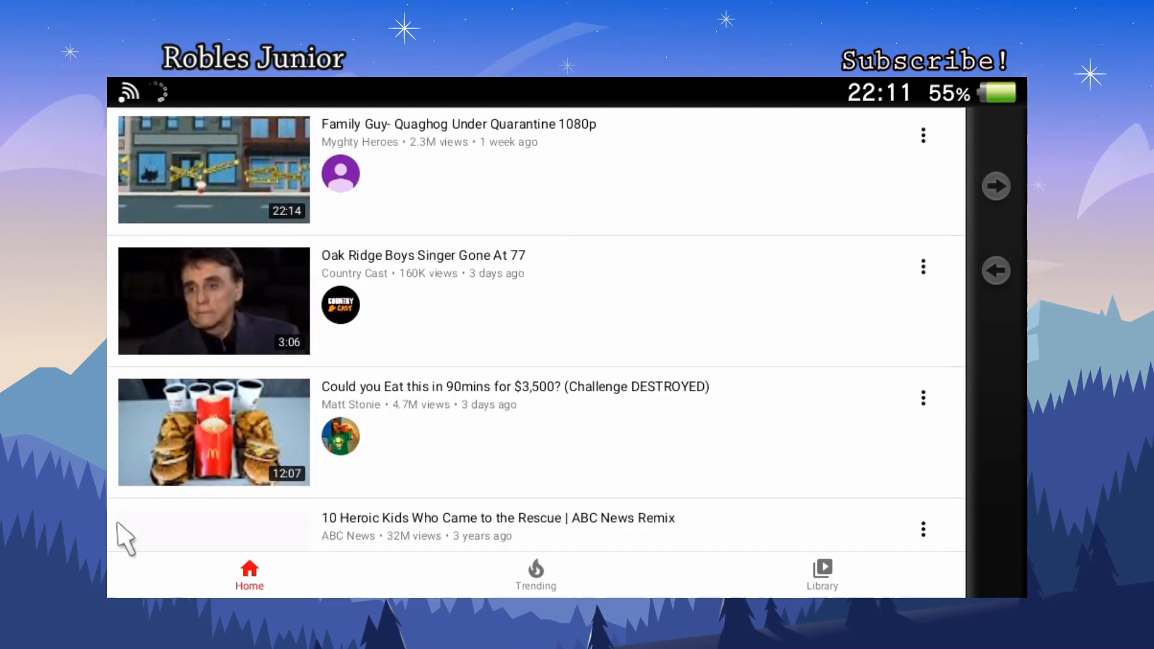
mouse_move(445, 437)
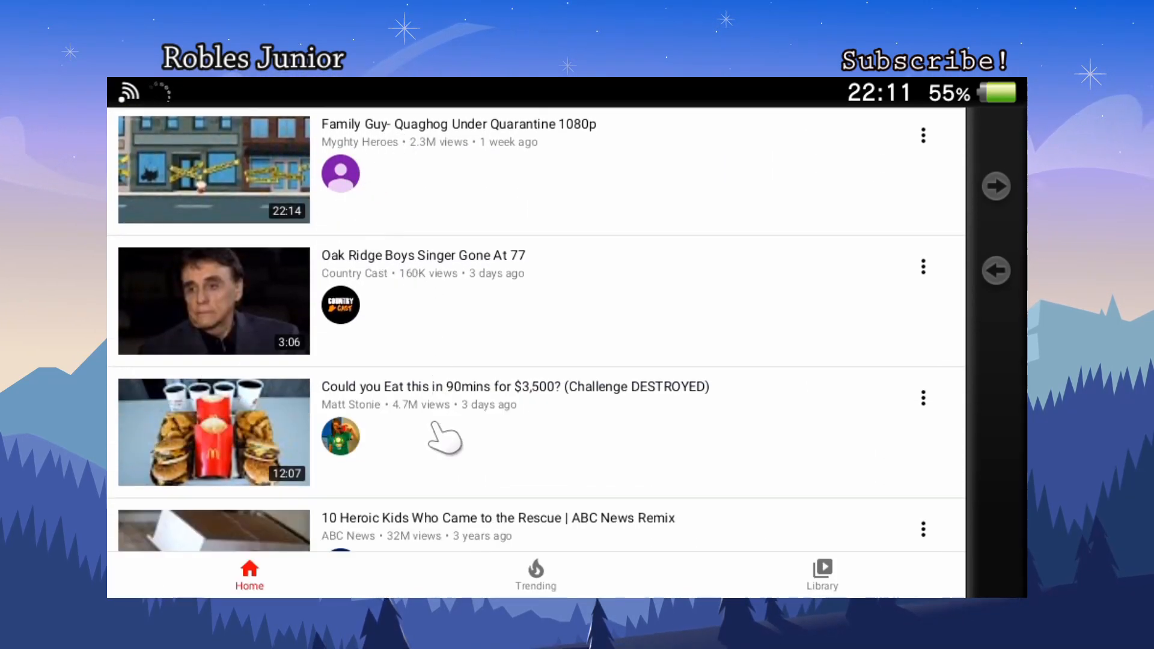
scroll(down, 3)
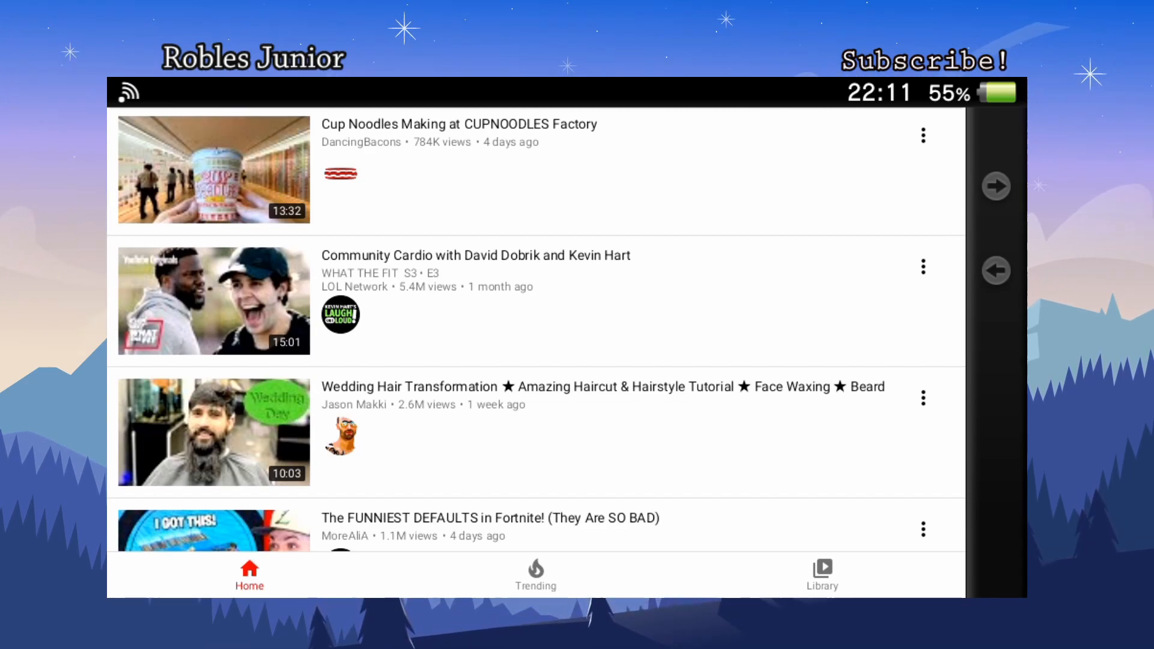
scroll(down, 3)
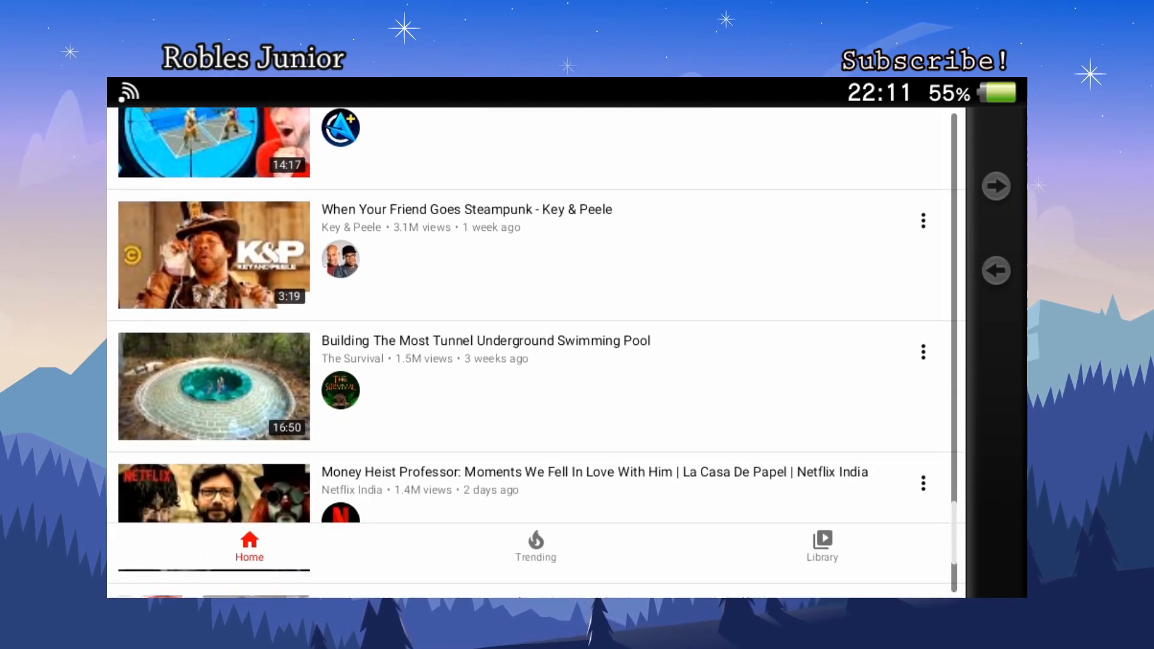